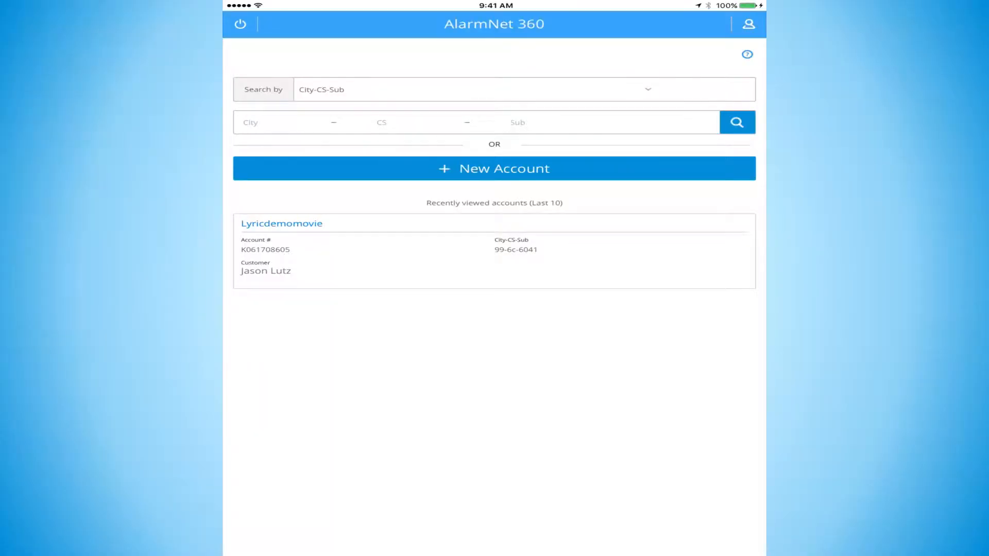
pyautogui.click(494, 169)
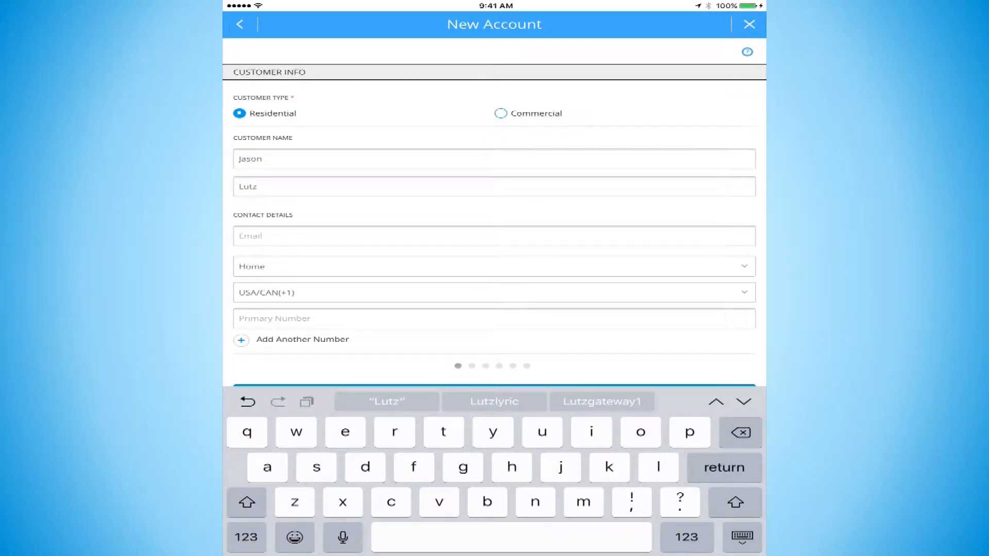
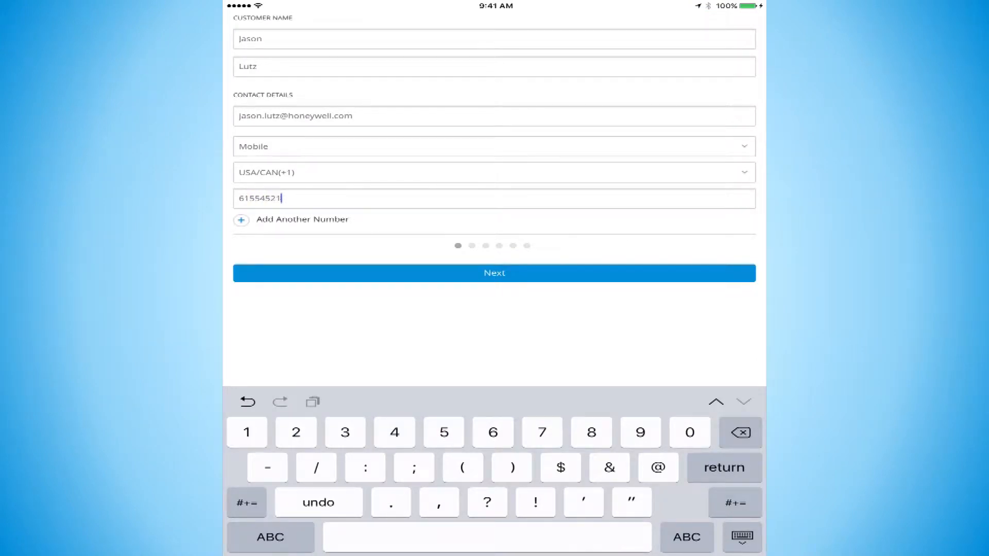
# - Enter the account name and the 2 Corporate C… address in Melville, New York 11747
pyautogui.click(494, 272)
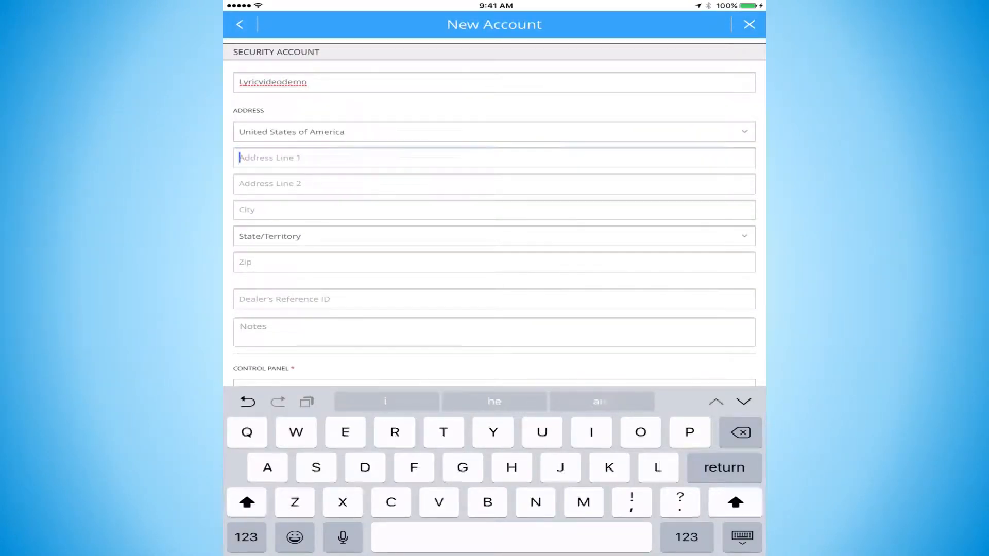
pyautogui.write('2 Corporate Center dr')
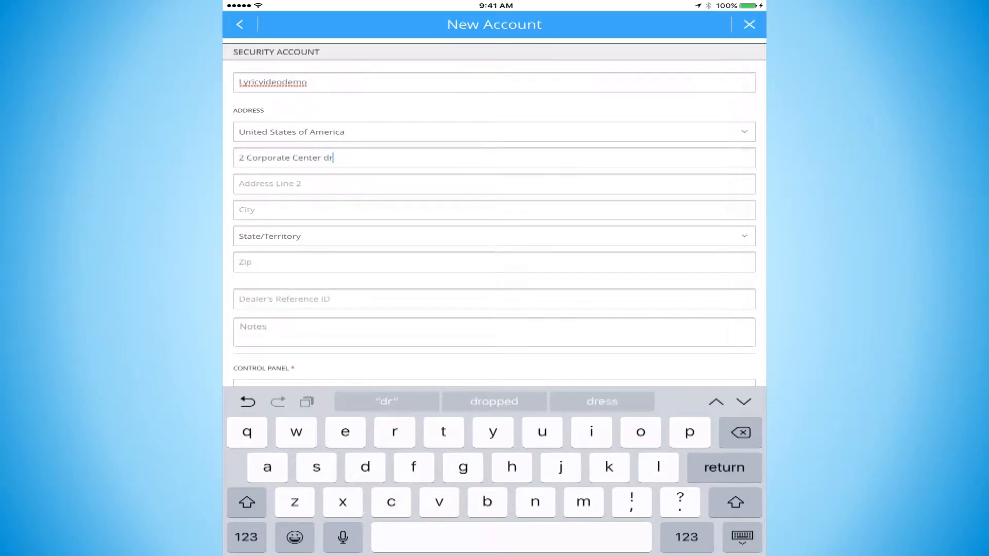
pyautogui.click(493, 236)
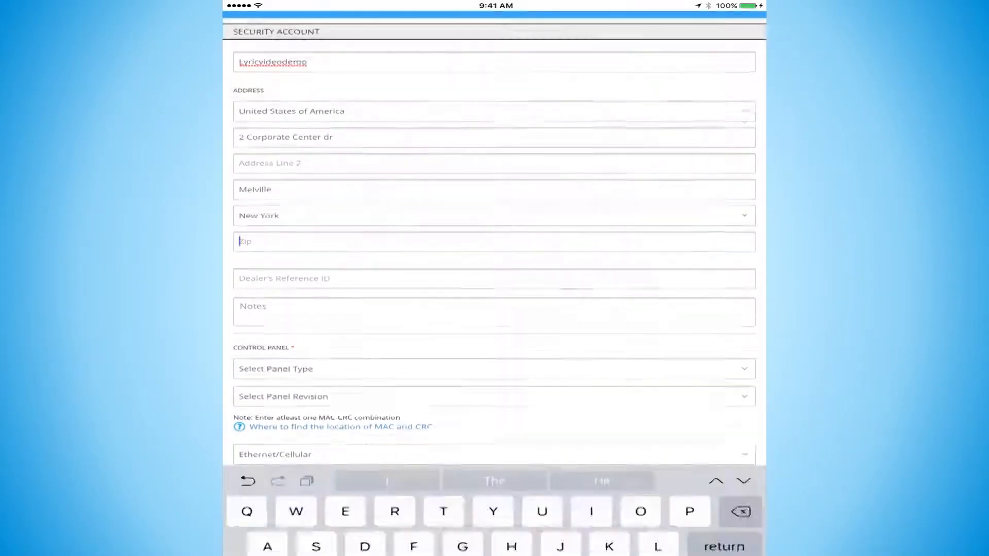
pyautogui.write('11747')
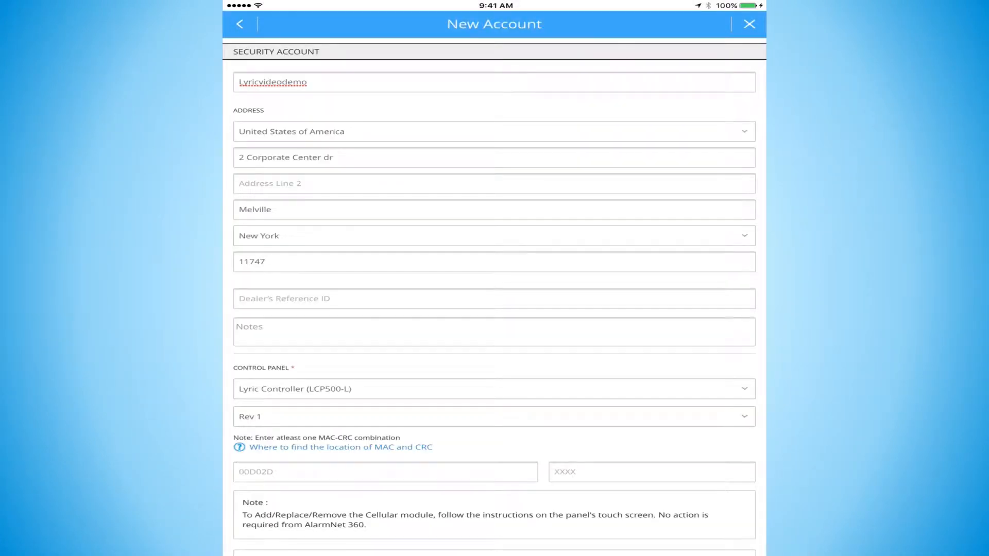
# - Select Lyric Controller (LCP500-L) Rev 1 and enter MAC, CRC, City, CS and Sub numbers
pyautogui.click(382, 471)
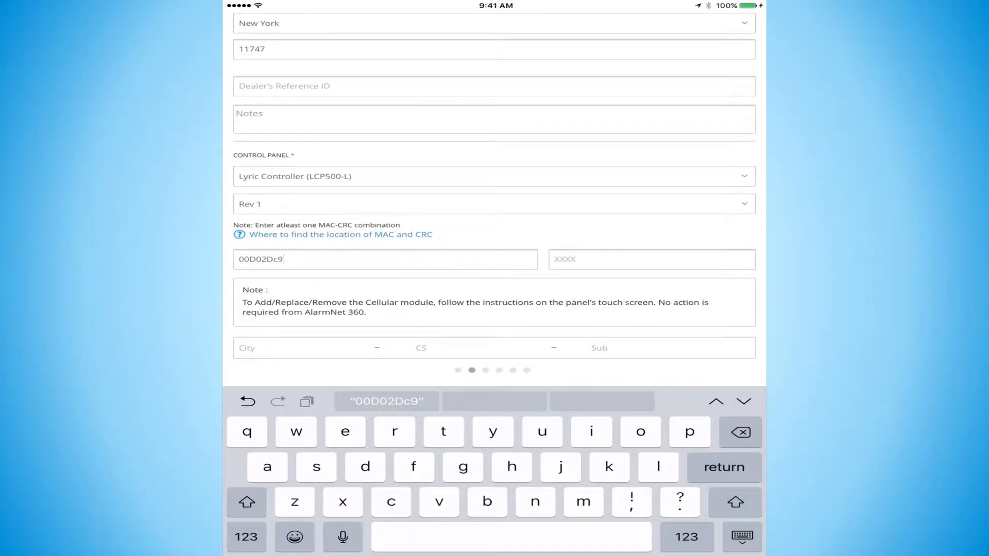
pyautogui.press('d')
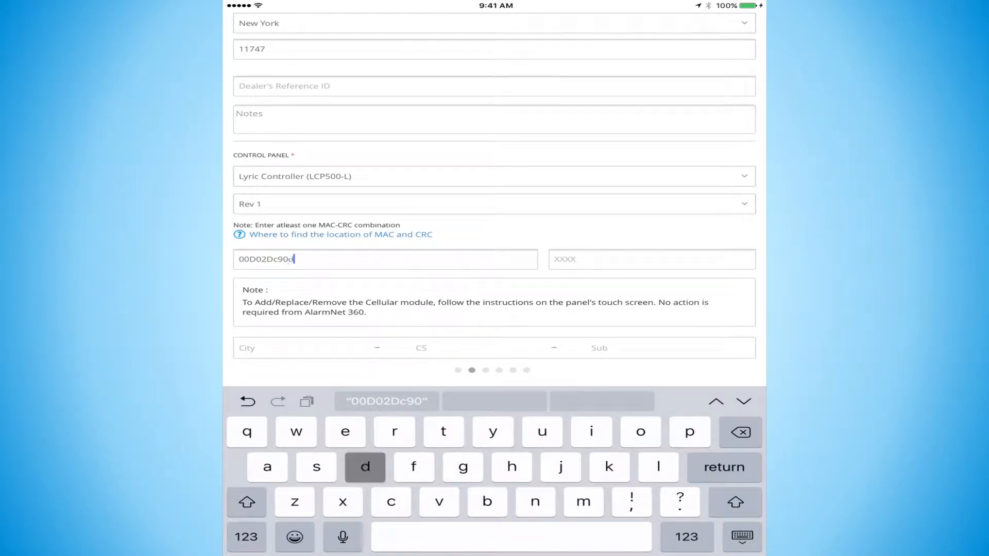
pyautogui.write('5d')
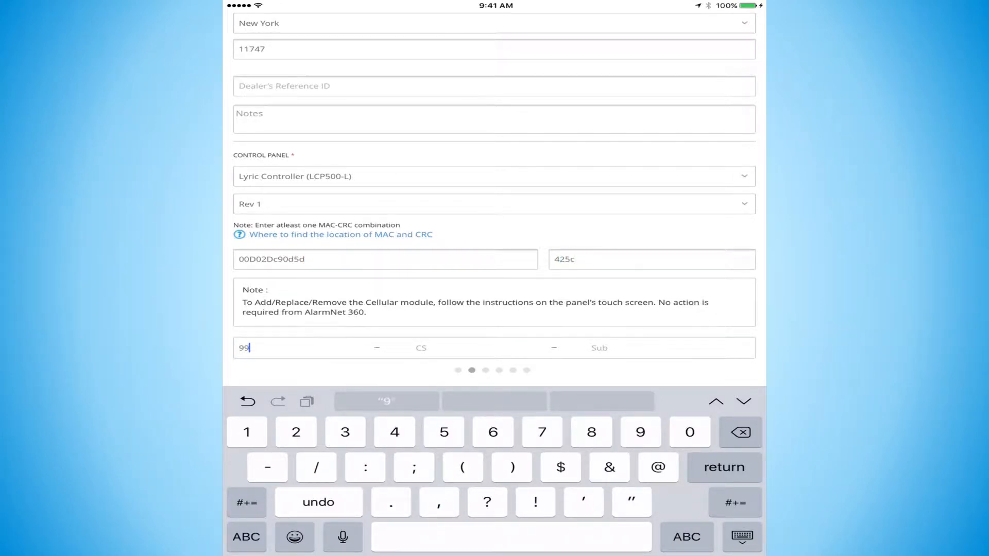
pyautogui.click(420, 348)
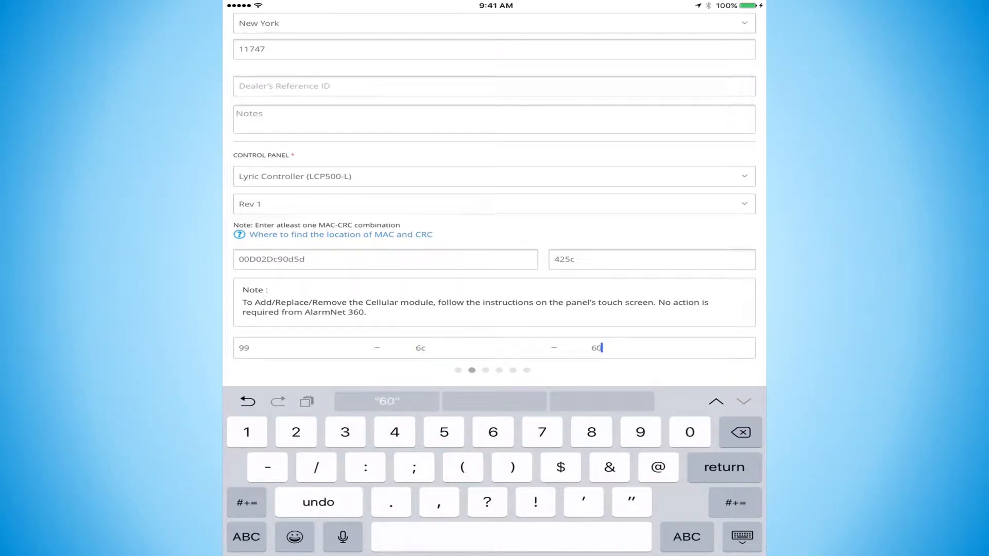
pyautogui.write('43')
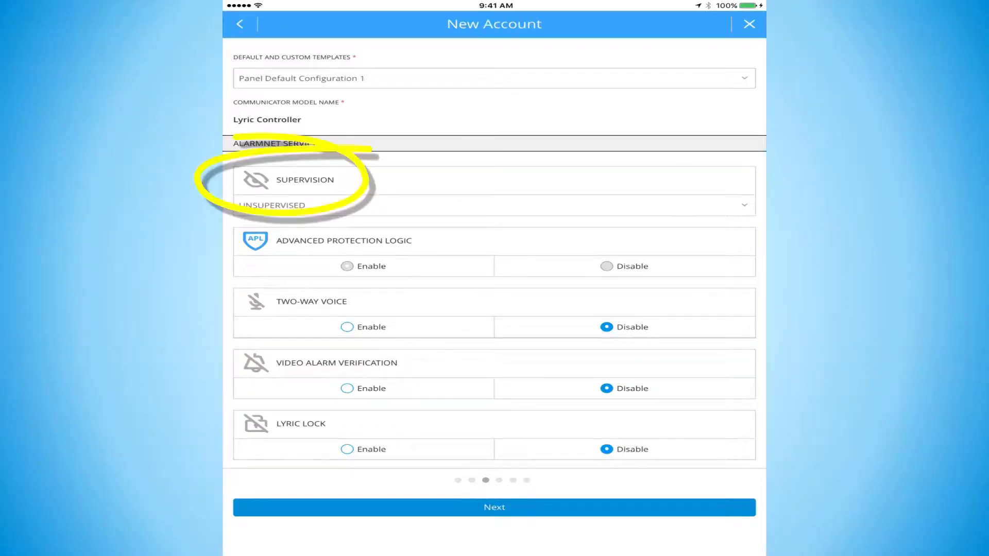
# - Set Supervision to MONTHLY and enable Lyric Lock
pyautogui.click(493, 199)
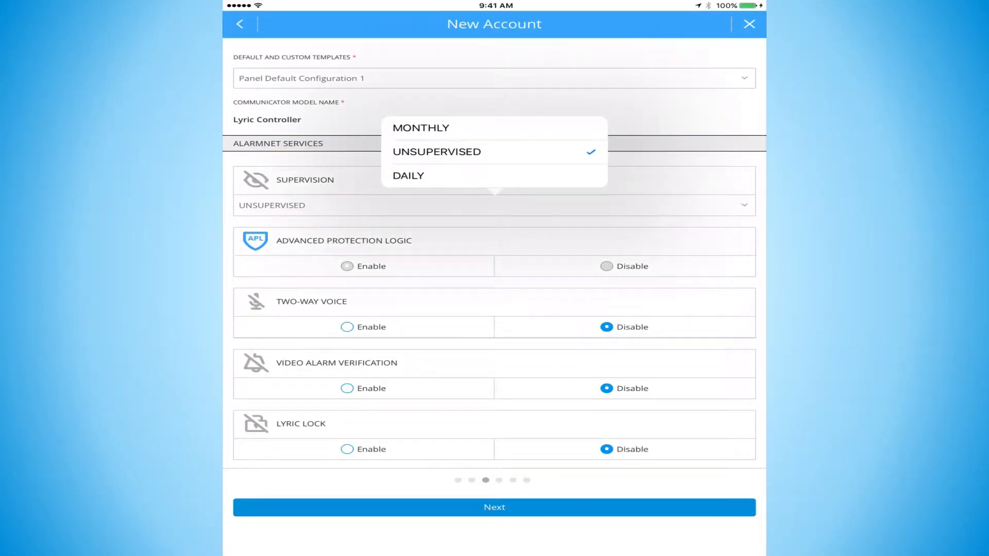
pyautogui.click(421, 127)
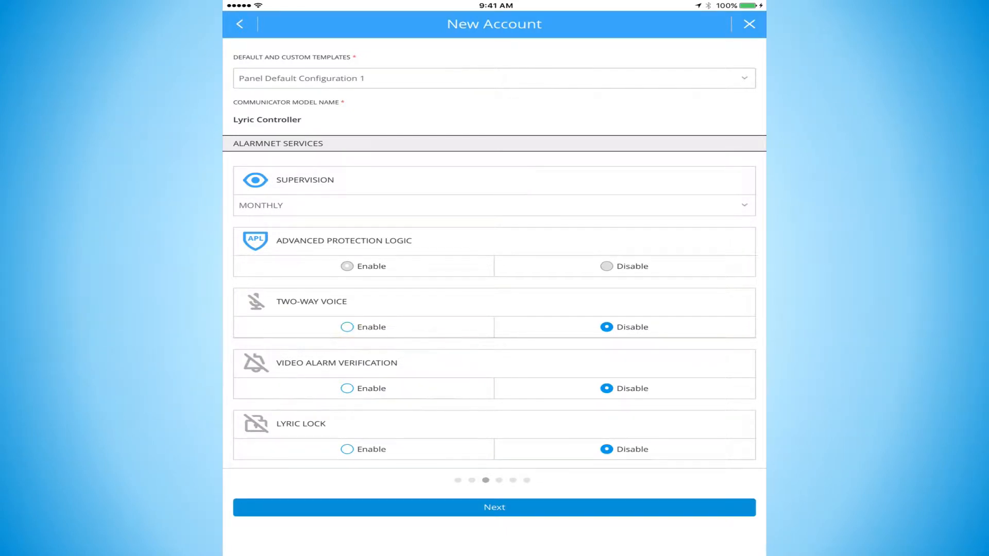
pyautogui.click(346, 450)
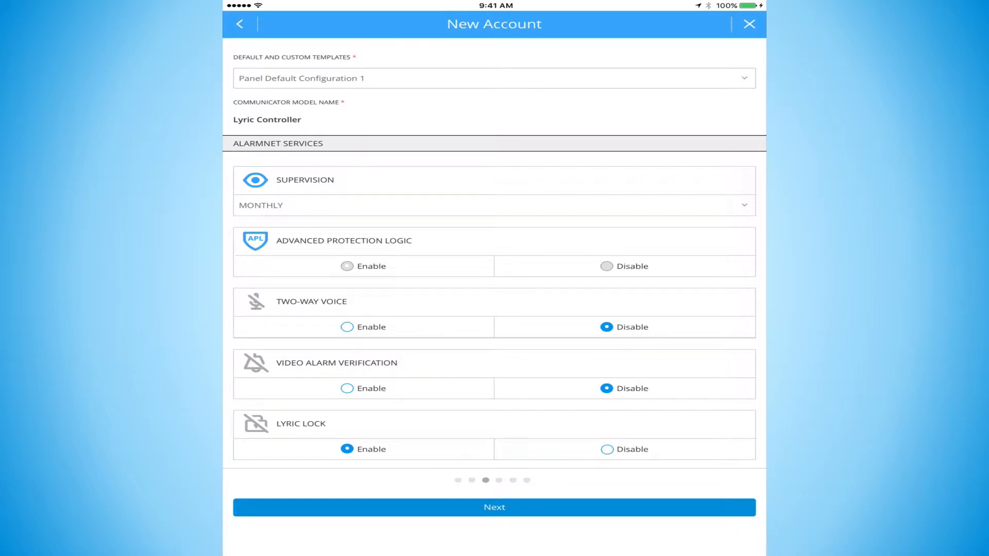
pyautogui.click(494, 508)
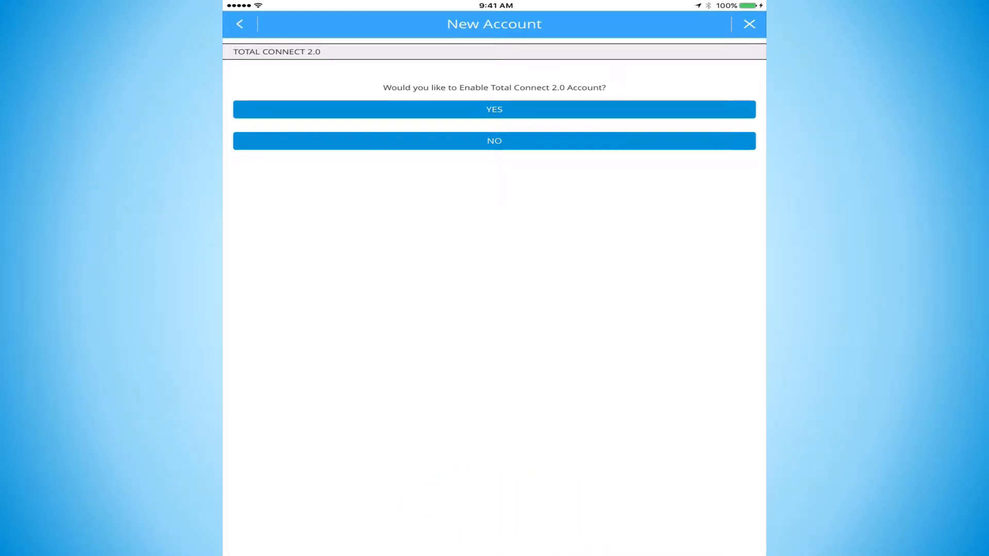
pyautogui.click(494, 109)
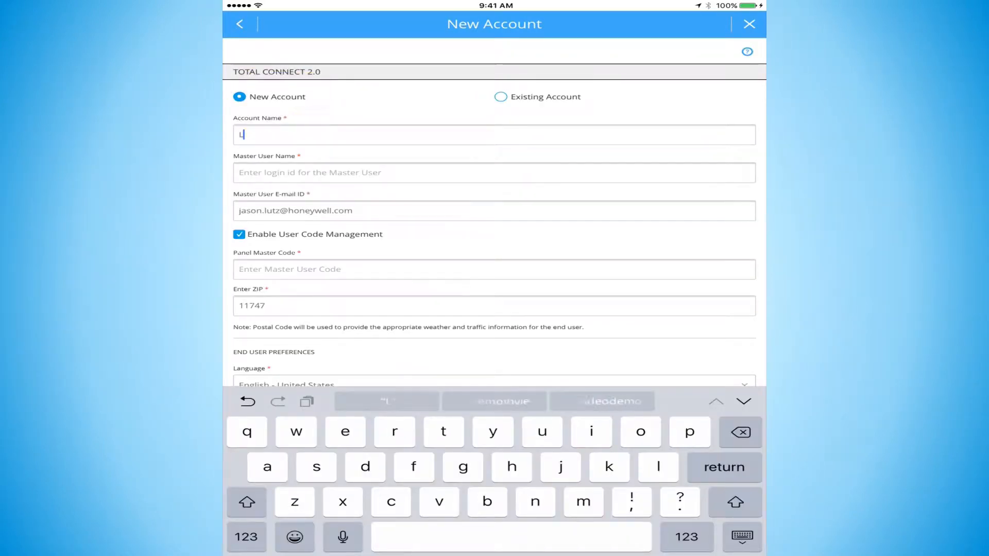
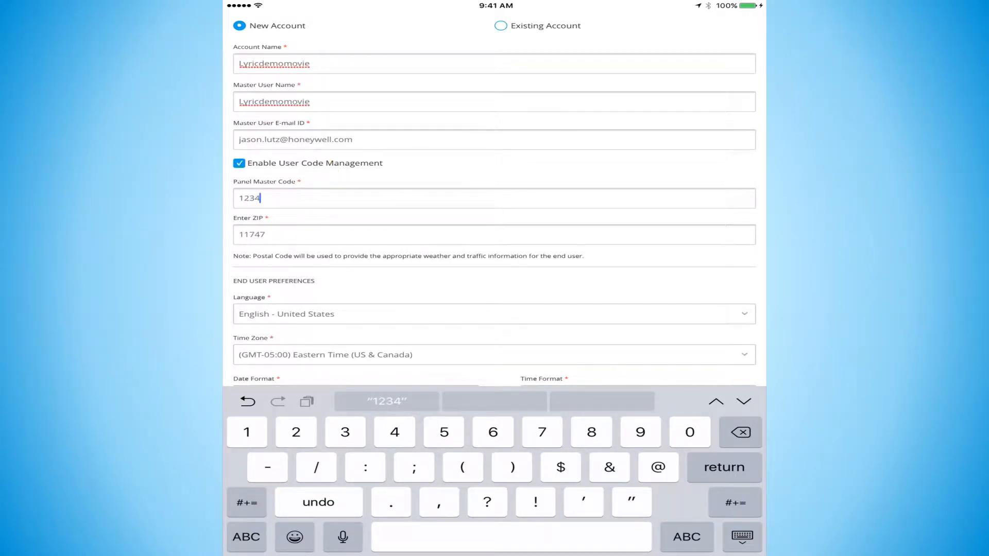
pyautogui.scroll(-3)
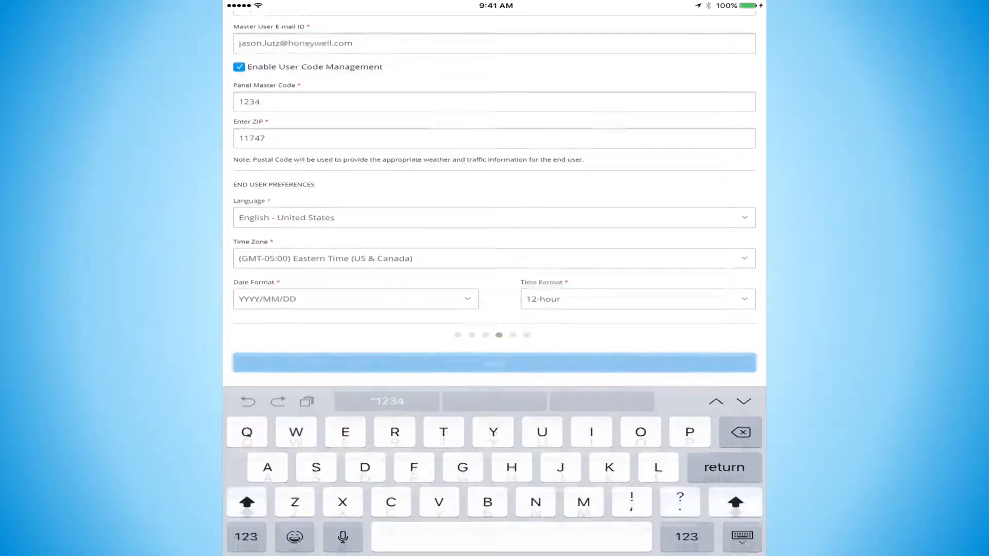
# - Enable the Information and Automation services, leaving Video Doorbell Service disabled
pyautogui.click(493, 364)
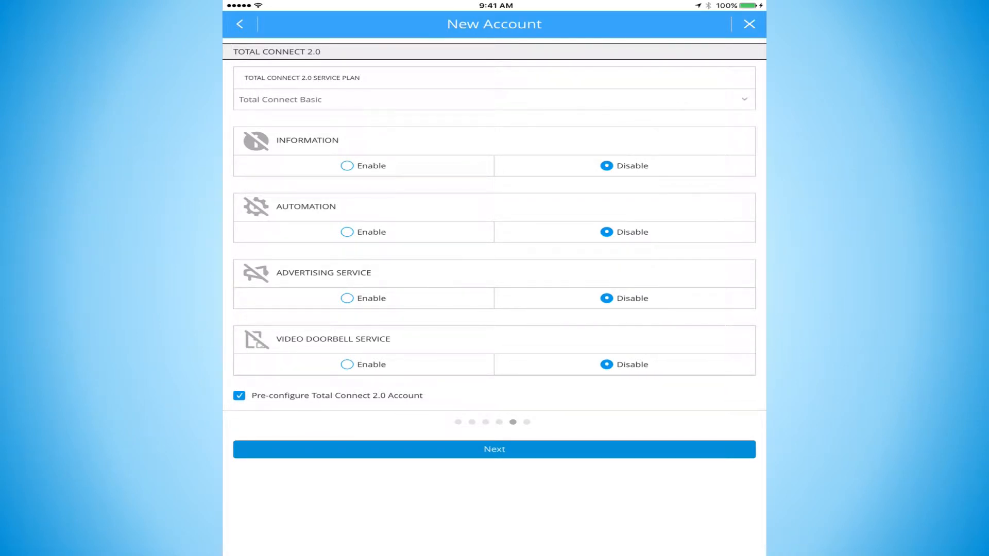
pyautogui.click(347, 165)
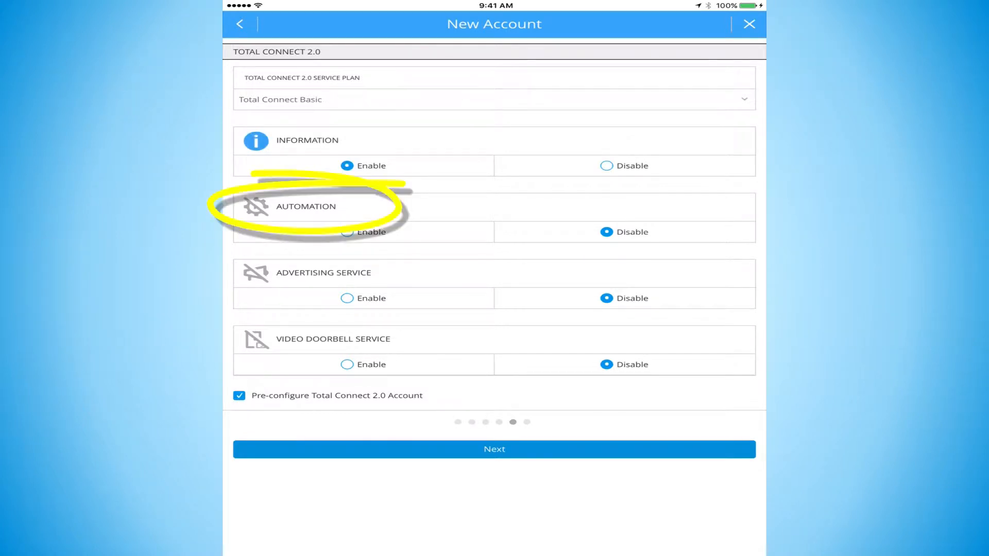
pyautogui.click(348, 231)
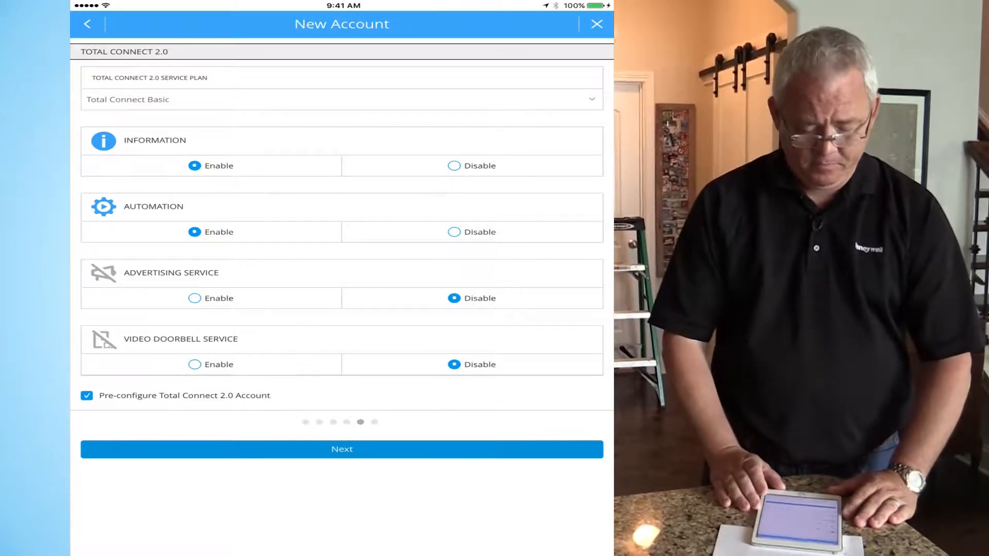
pyautogui.click(195, 364)
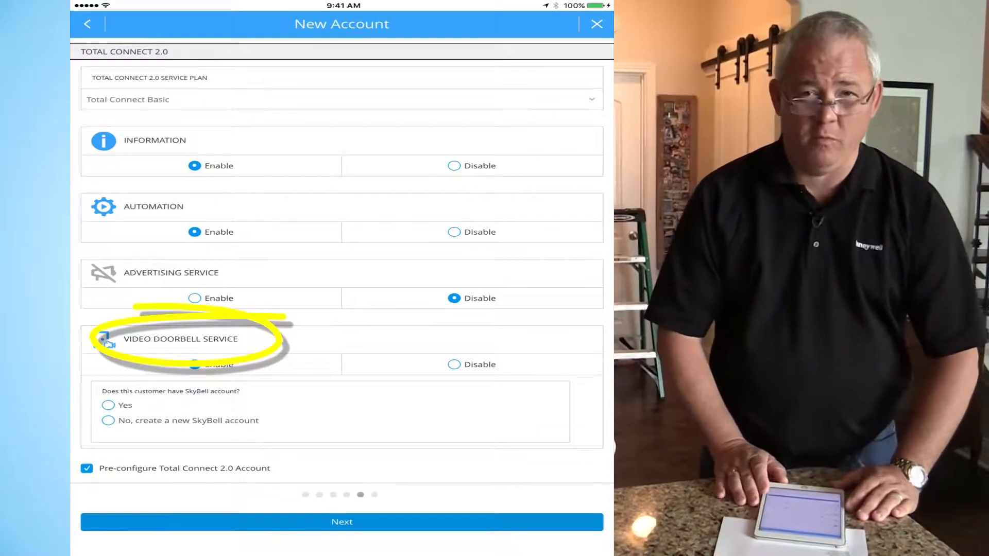
pyautogui.click(454, 364)
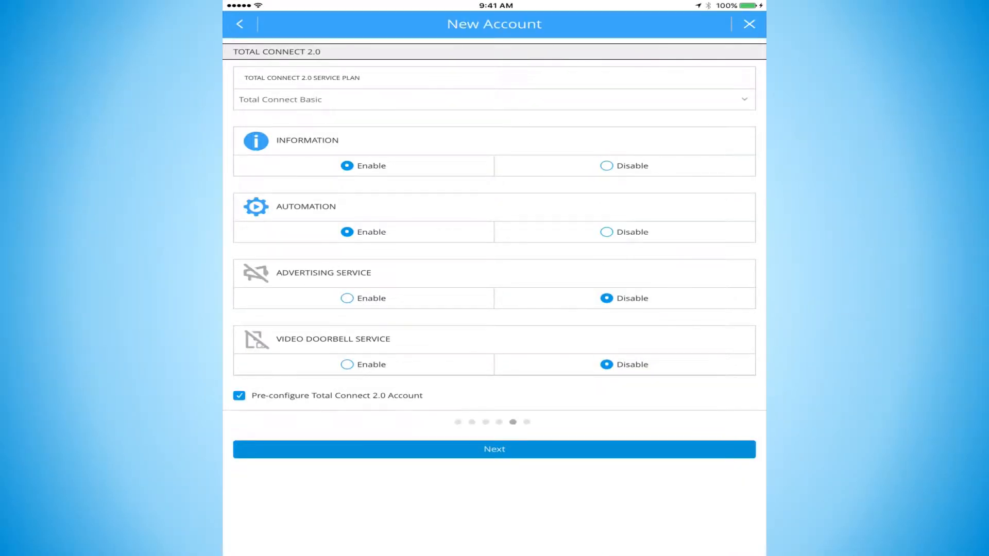
# - Choose Sensor Alarms and Sensor Other e-mail notifications and finish the account
pyautogui.click(494, 449)
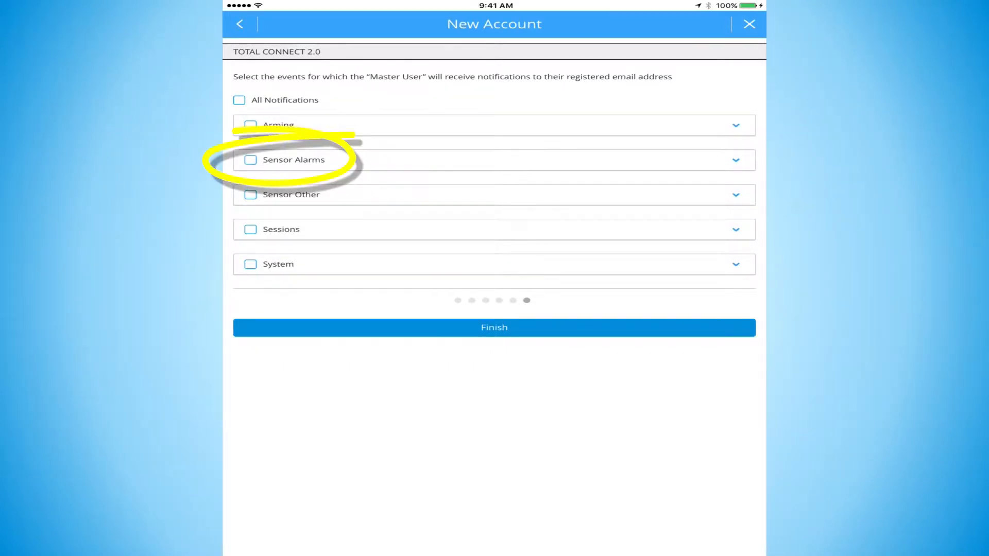
pyautogui.click(250, 159)
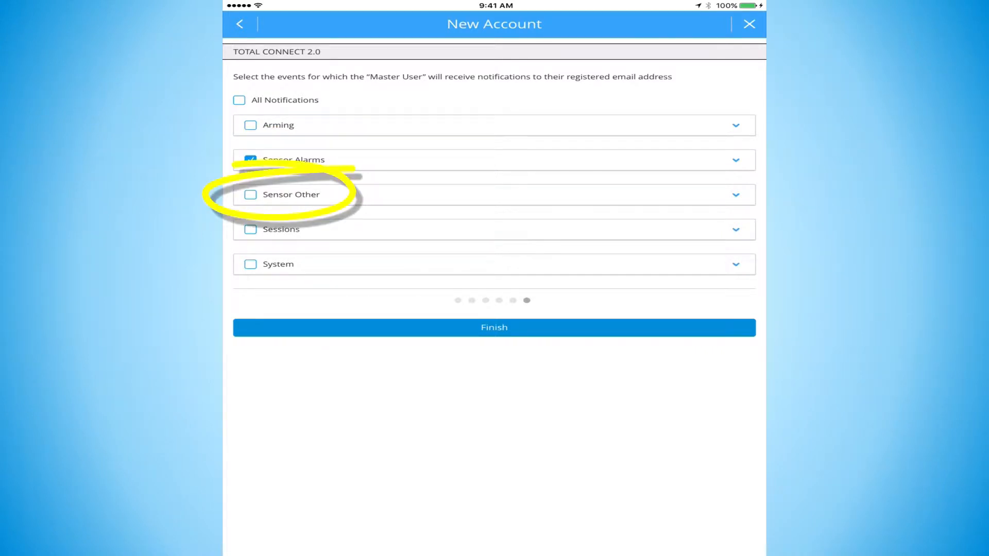
pyautogui.click(250, 195)
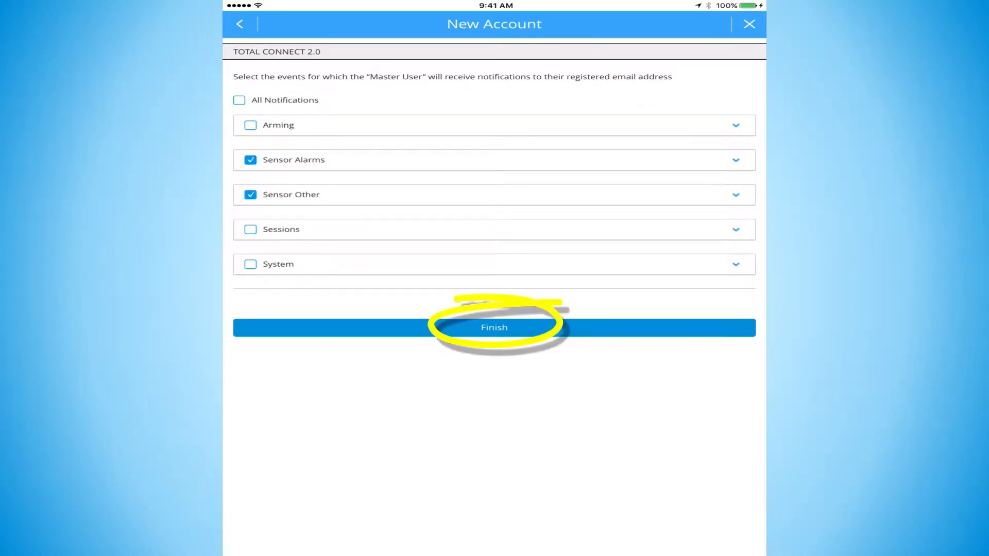
pyautogui.click(493, 327)
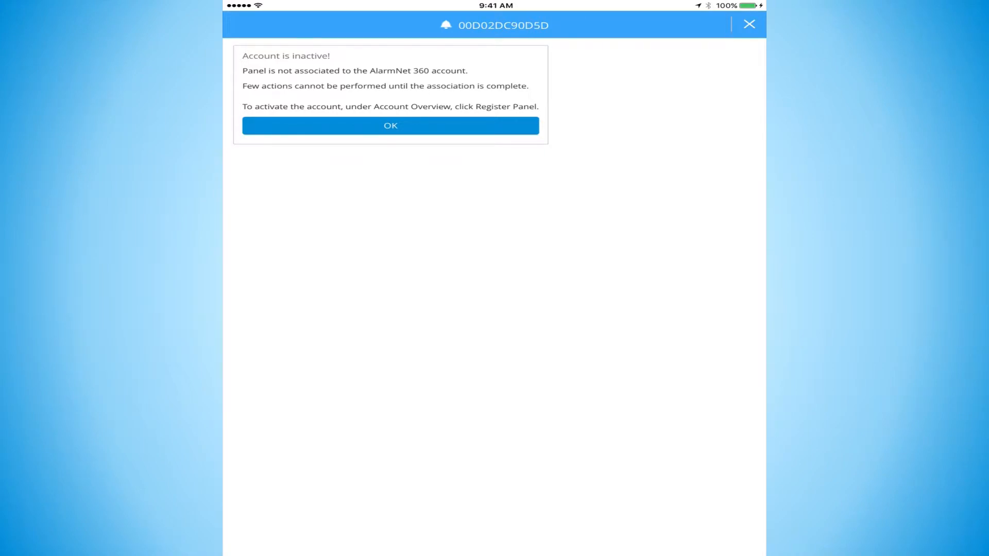
# - Dismiss the Account is inactive notice and scroll through the panel 00D02DC90D5D overview
pyautogui.click(391, 125)
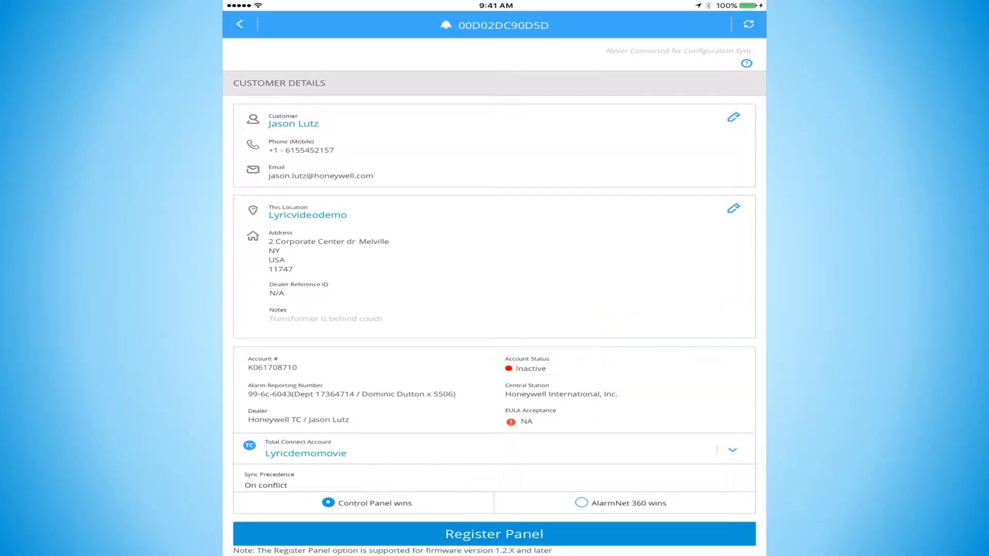
pyautogui.scroll(-3)
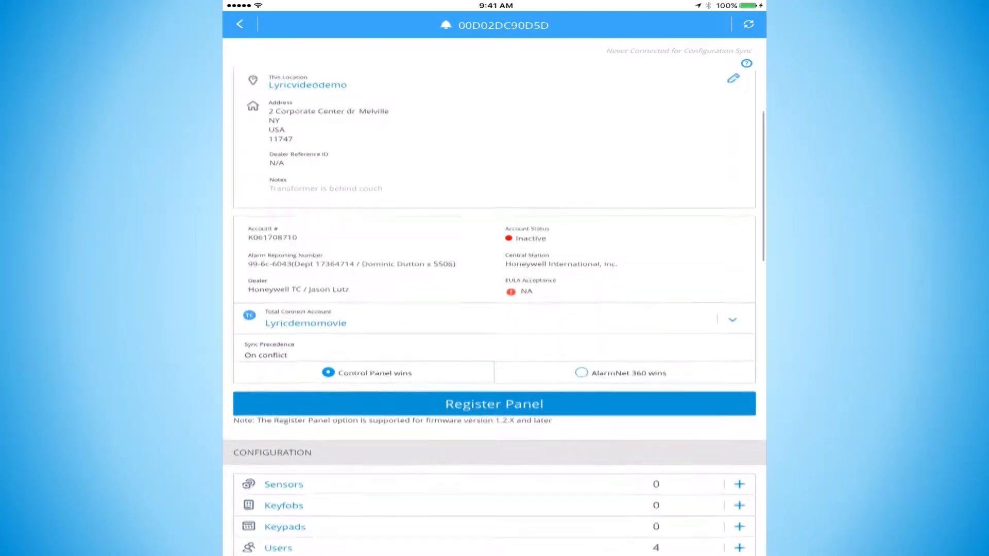
pyautogui.scroll(-3)
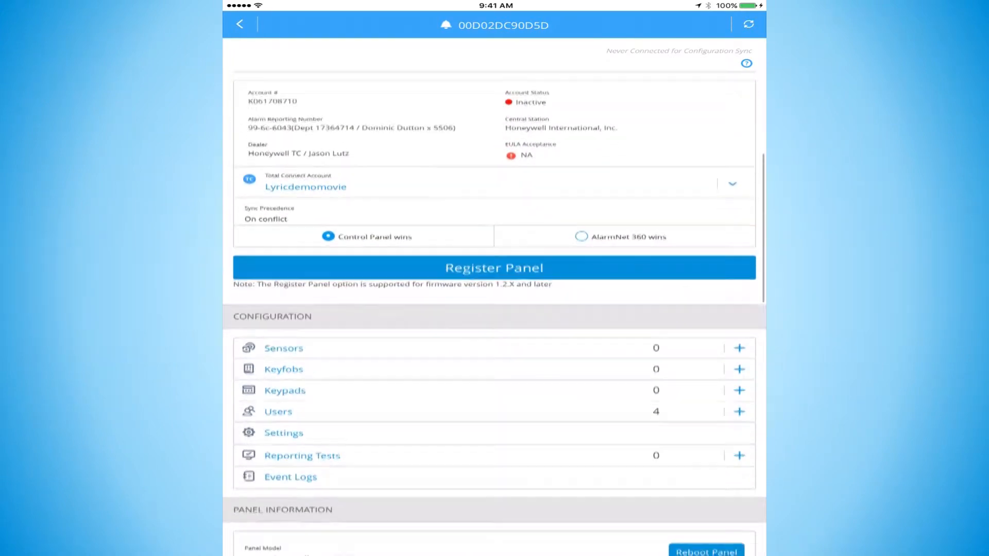
pyautogui.scroll(-3)
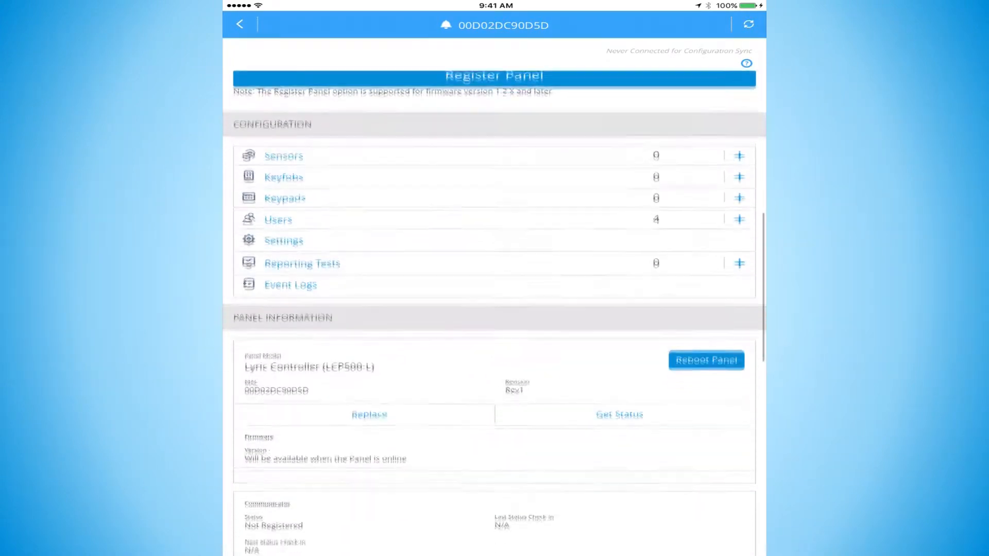
pyautogui.scroll(-3)
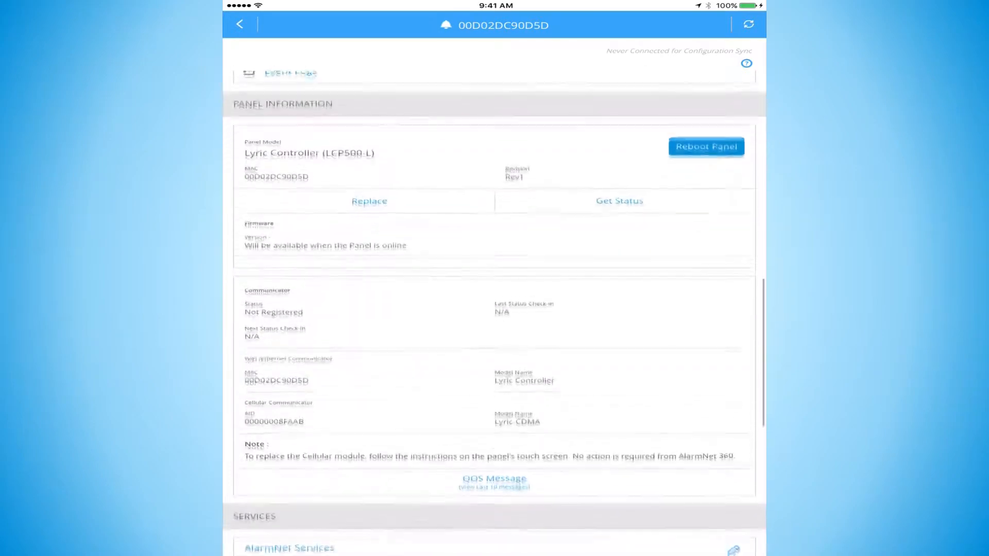
pyautogui.scroll(-3)
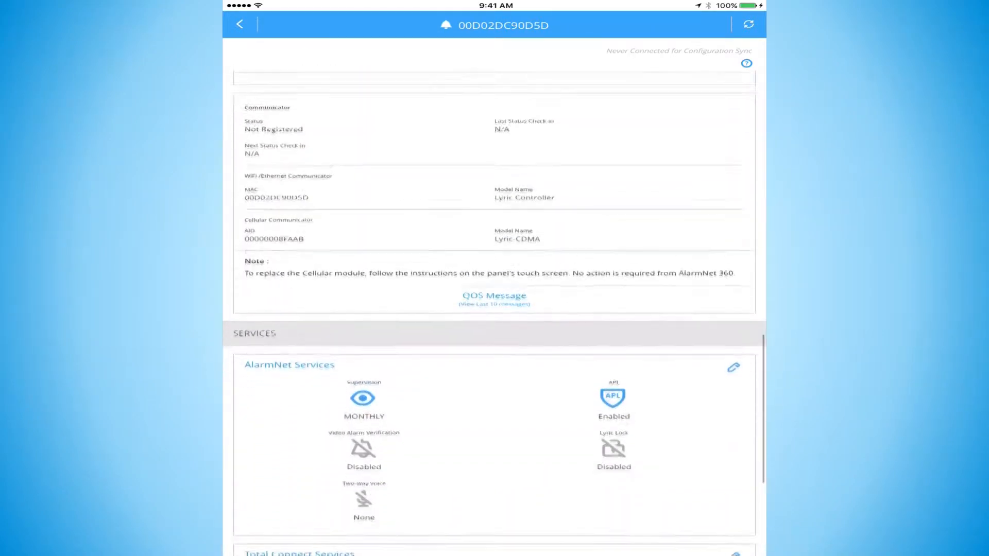
pyautogui.scroll(-3)
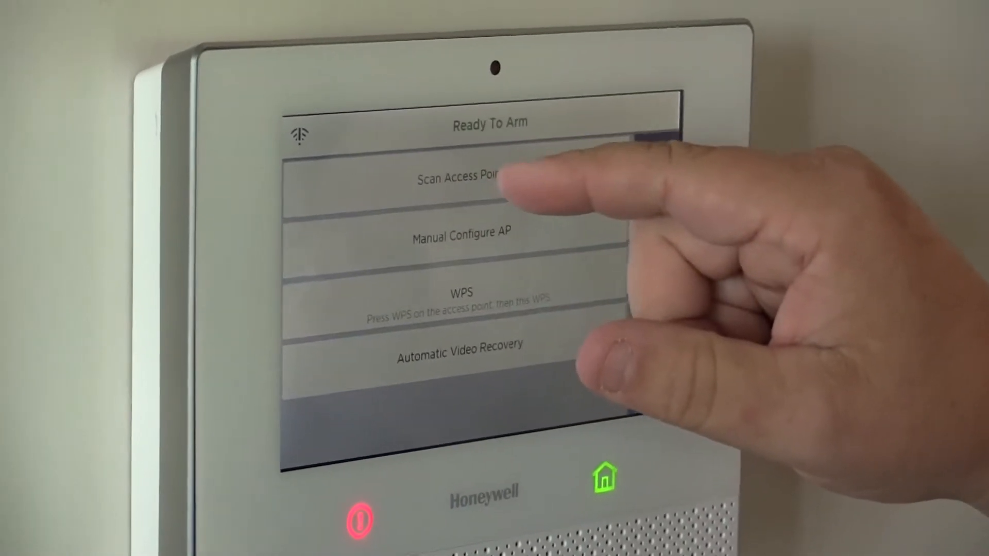
# - Scan for Wi-Fi access points and pick a network from the SSID list
pyautogui.click(456, 181)
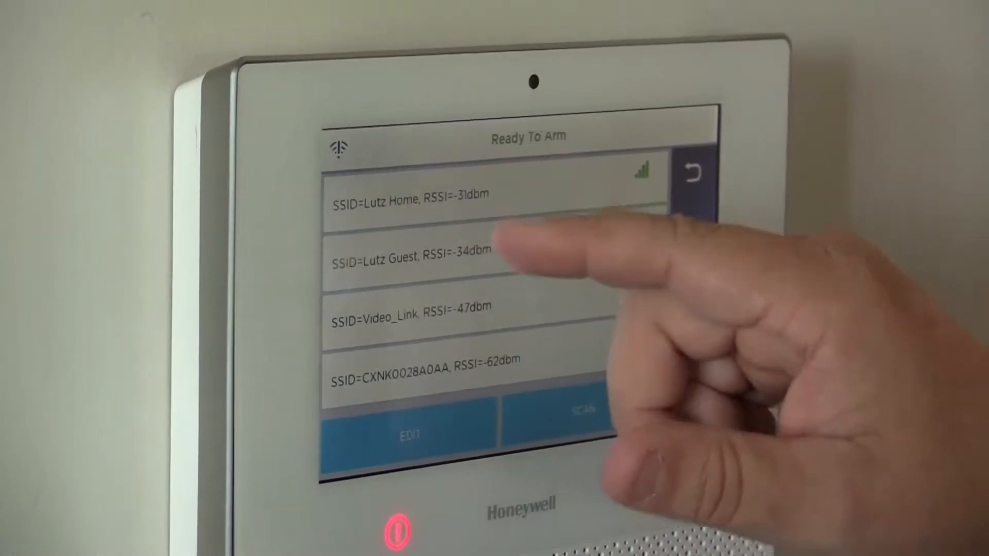
pyautogui.click(410, 203)
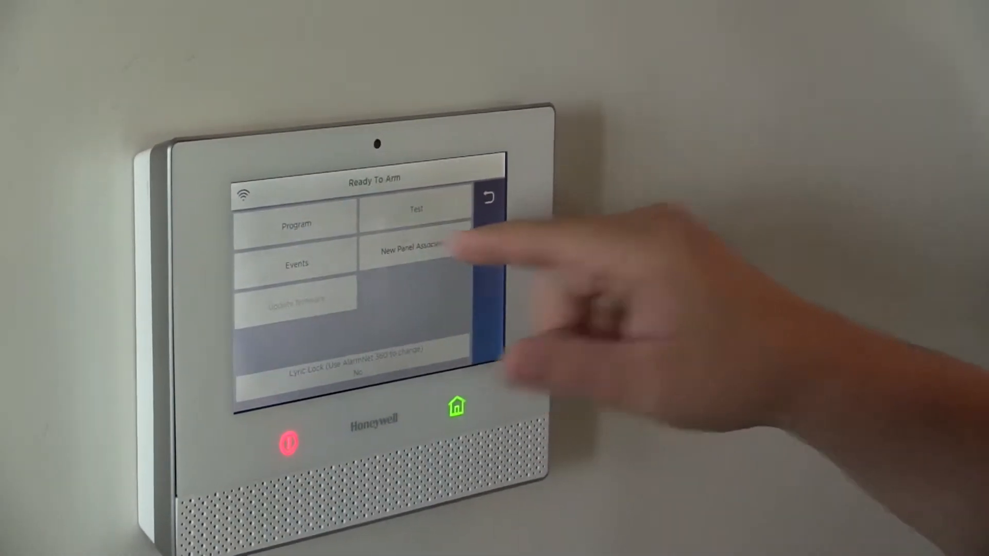
# - Run New Panel Association from the panel's tools menu
pyautogui.click(416, 250)
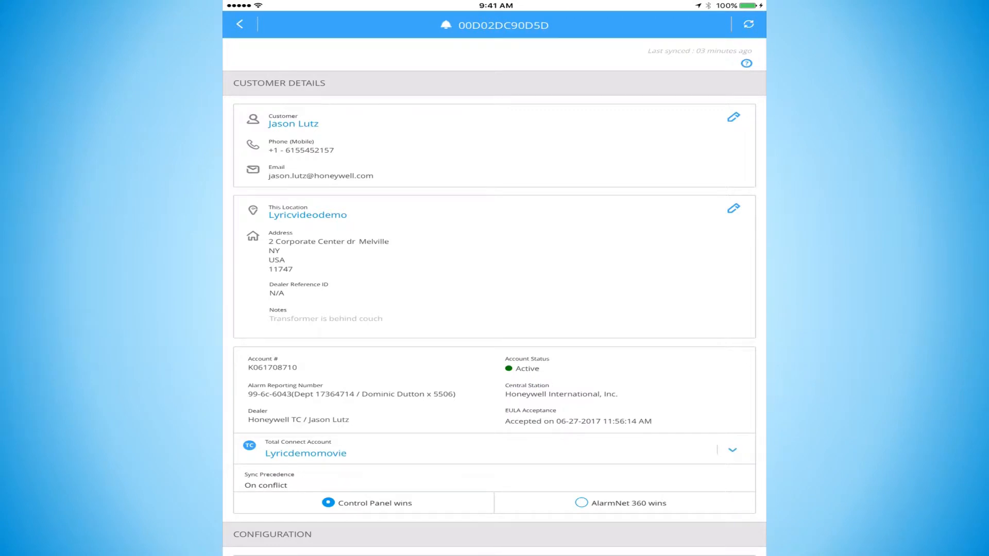
# - Add a sensor and learn the zone 3 RF 5800 sensor by tripping it
pyautogui.scroll(-3)
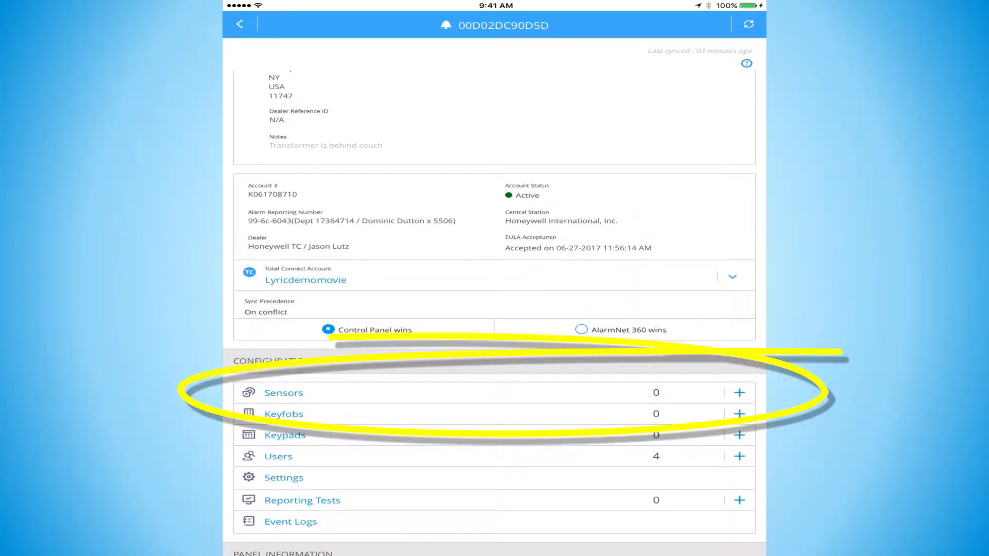
pyautogui.click(739, 392)
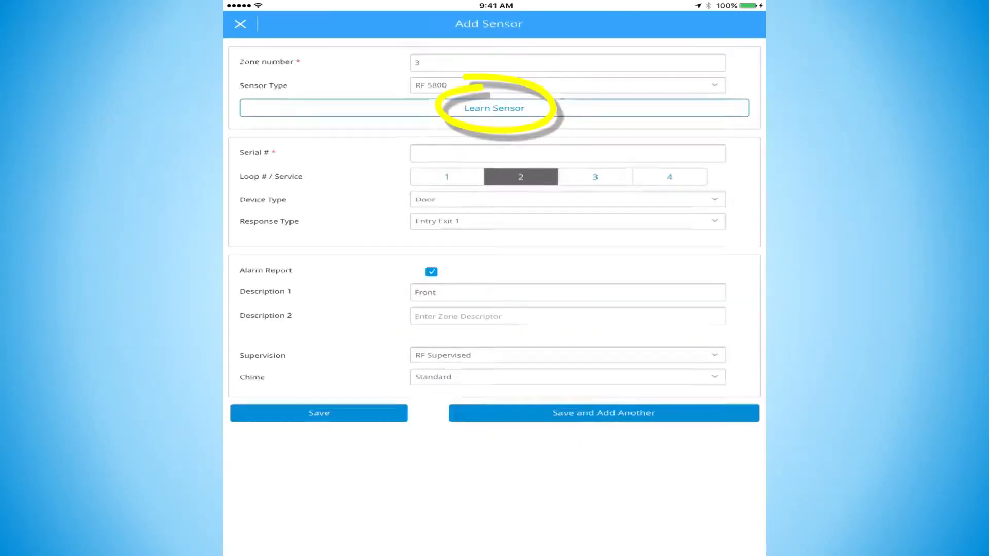
pyautogui.click(494, 109)
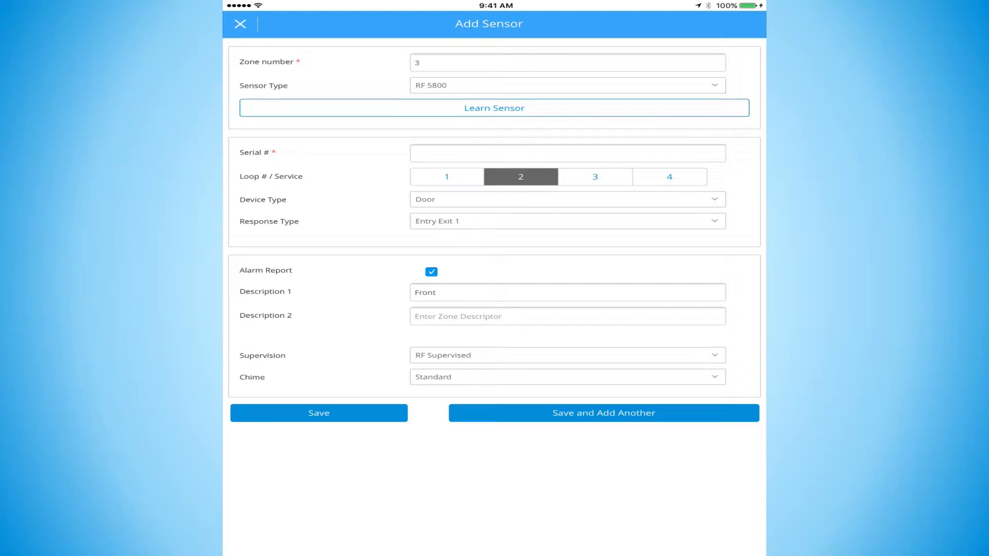
pyautogui.click(494, 108)
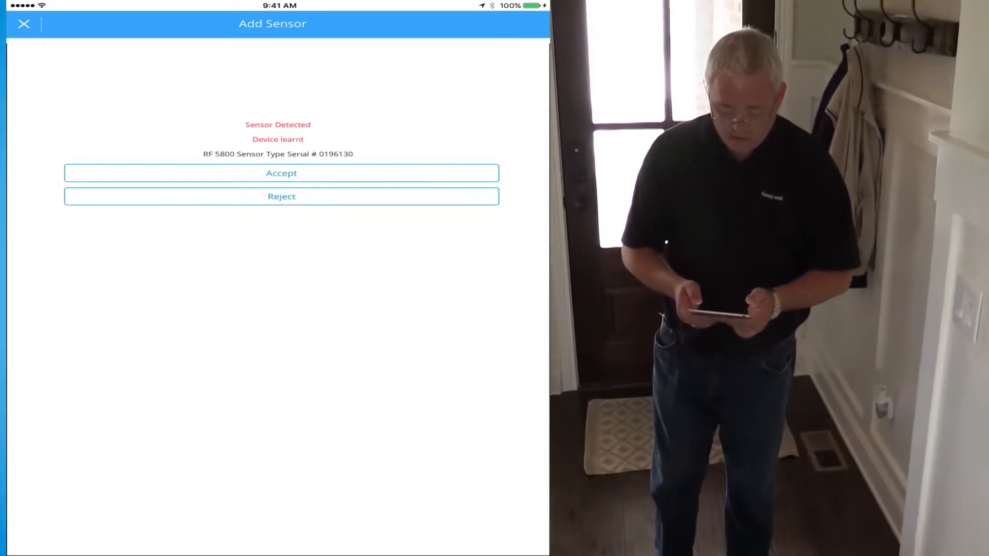
# - Accept and save the zone 3 RF 5800 front door sensor, then accept the detected SiX contact sensor
pyautogui.click(281, 173)
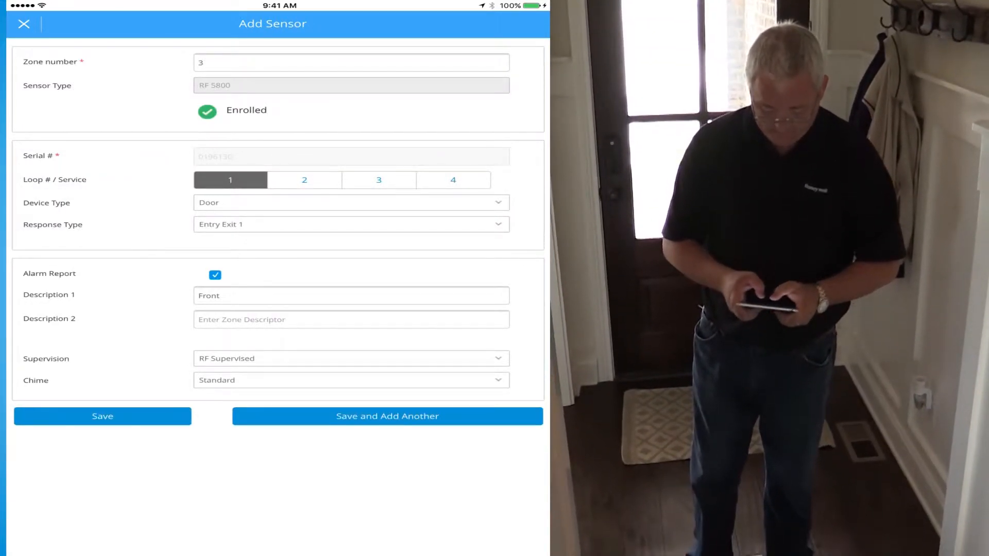
pyautogui.click(387, 416)
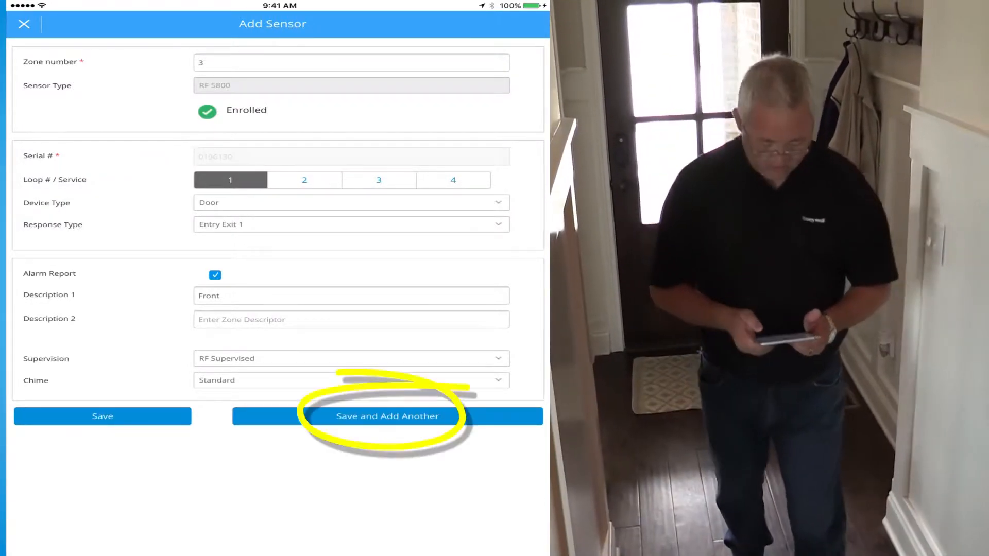
pyautogui.click(387, 417)
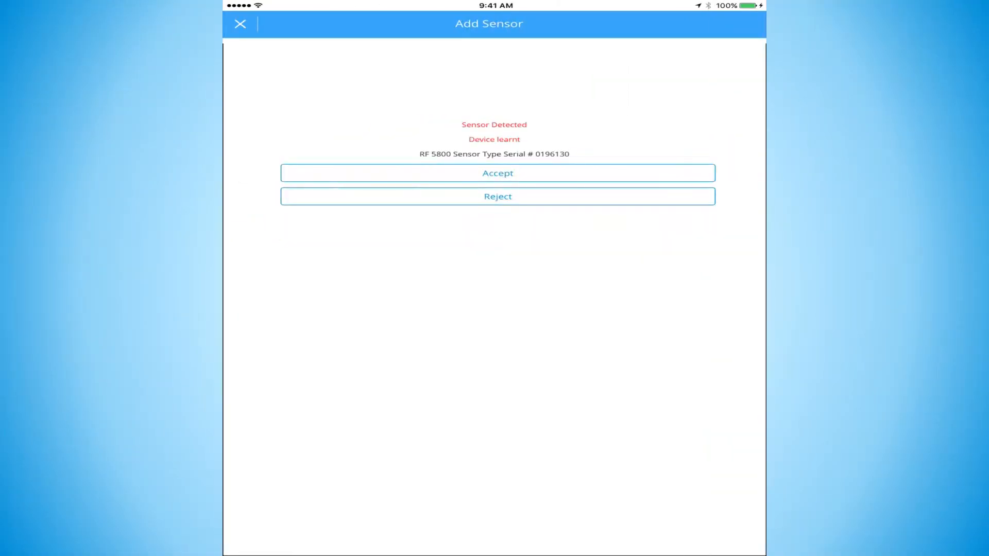
pyautogui.click(498, 173)
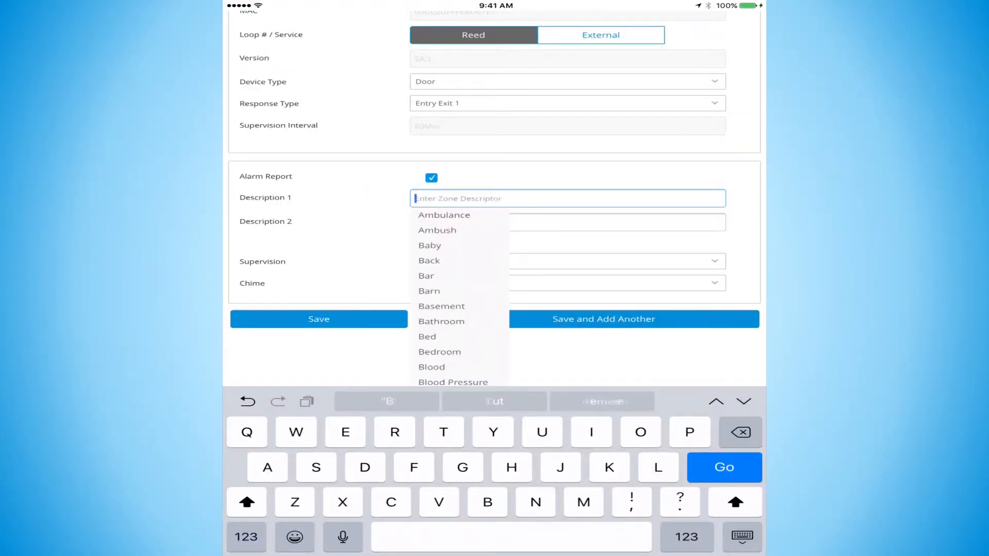
pyautogui.write('s')
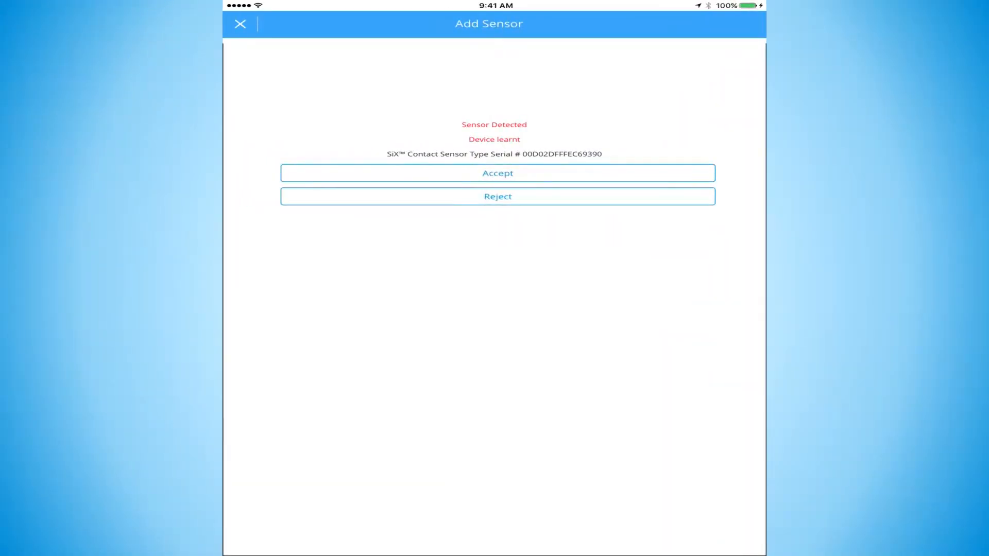
# - Accept the SiX contact sensor with a description starting 'Ba', then accept the SiX motion sensor
pyautogui.click(498, 173)
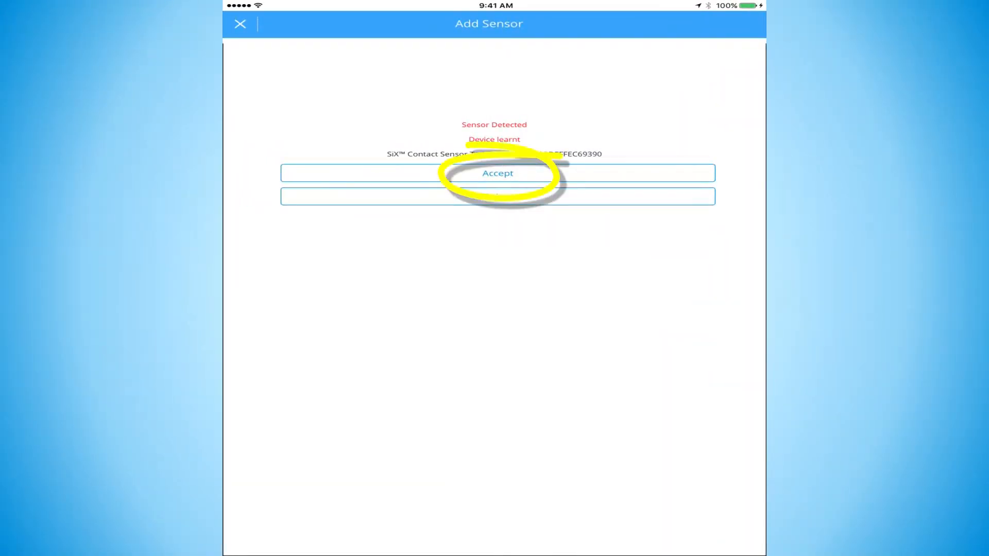
pyautogui.click(498, 173)
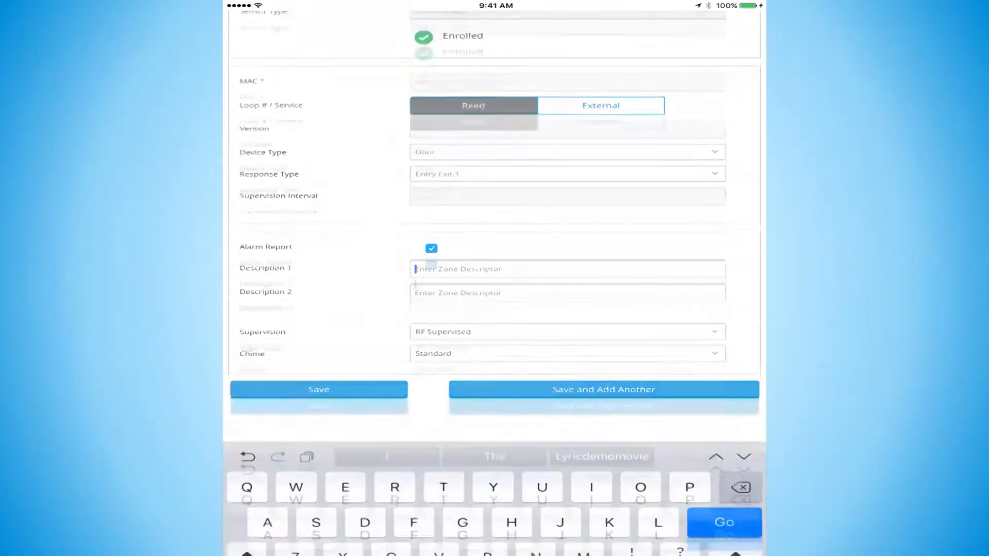
pyautogui.write('Ba')
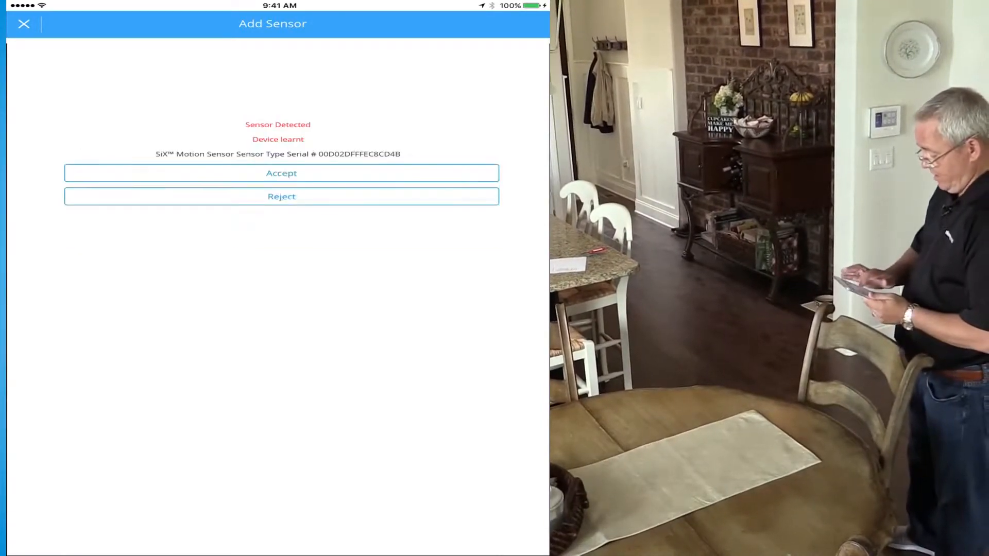
pyautogui.click(281, 173)
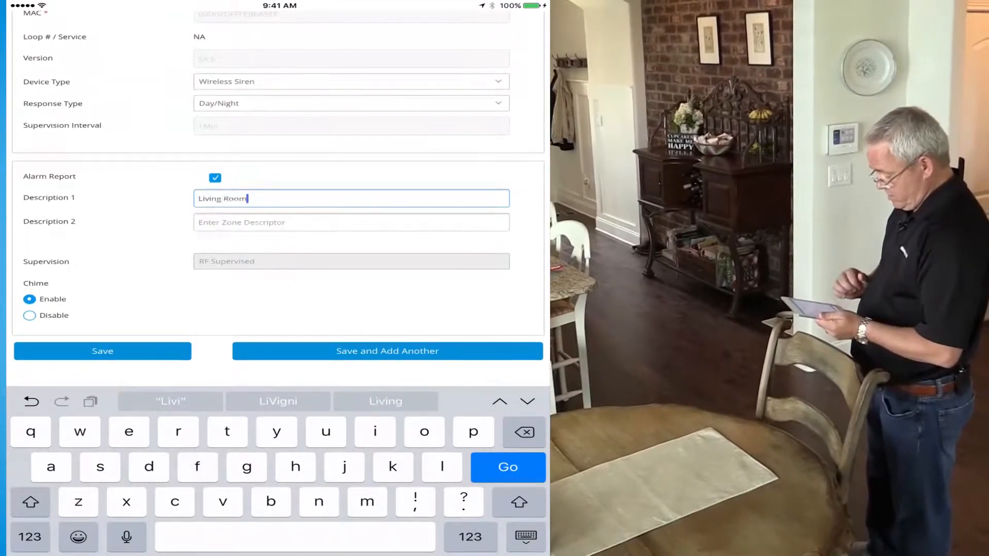
pyautogui.click(103, 351)
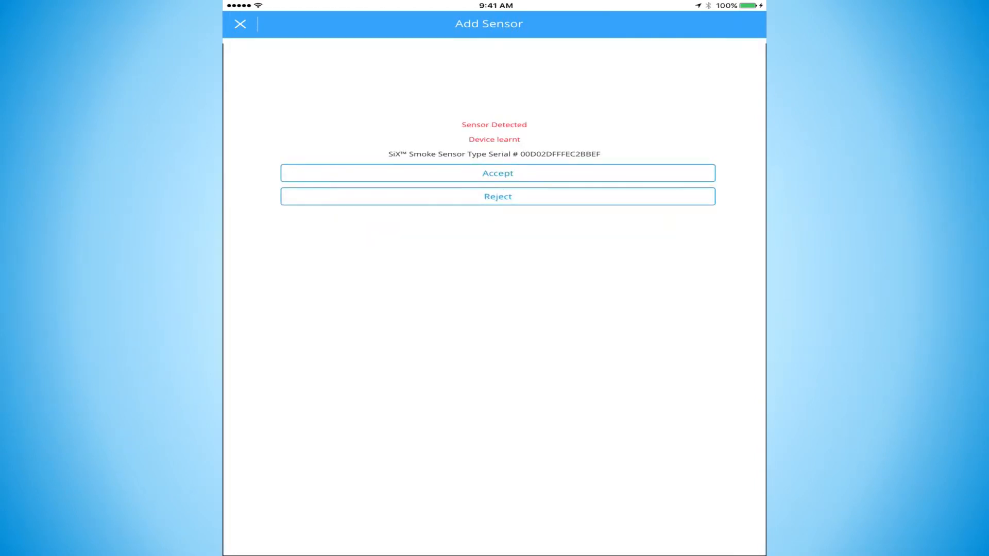
# - Describe the SiX smoke detector as Hall and save it to add another sensor
pyautogui.click(497, 173)
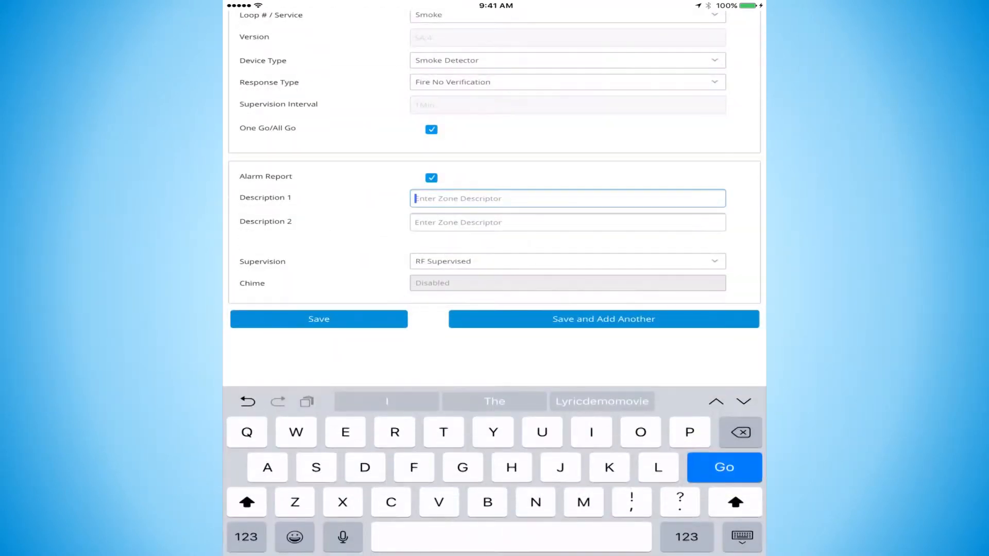
pyautogui.write('Hal')
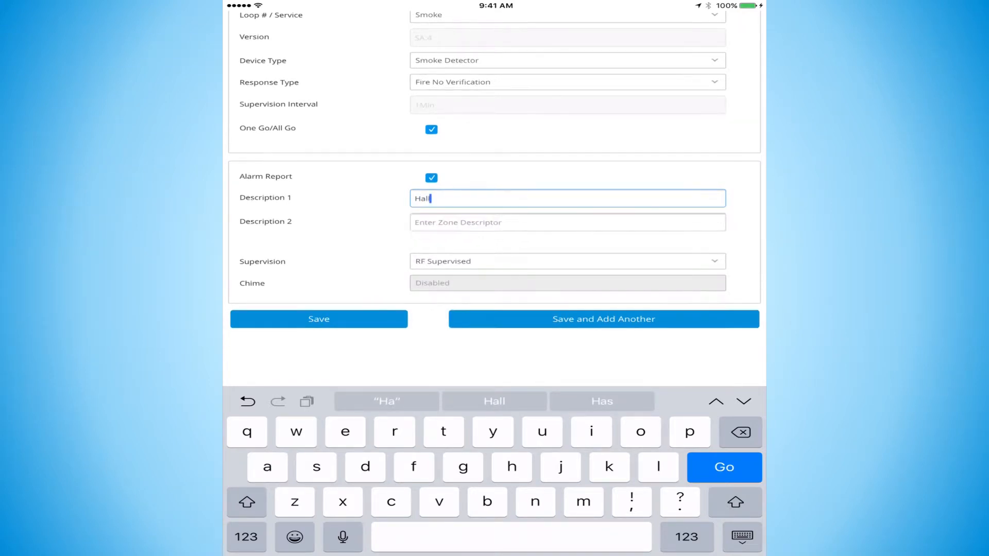
pyautogui.click(319, 318)
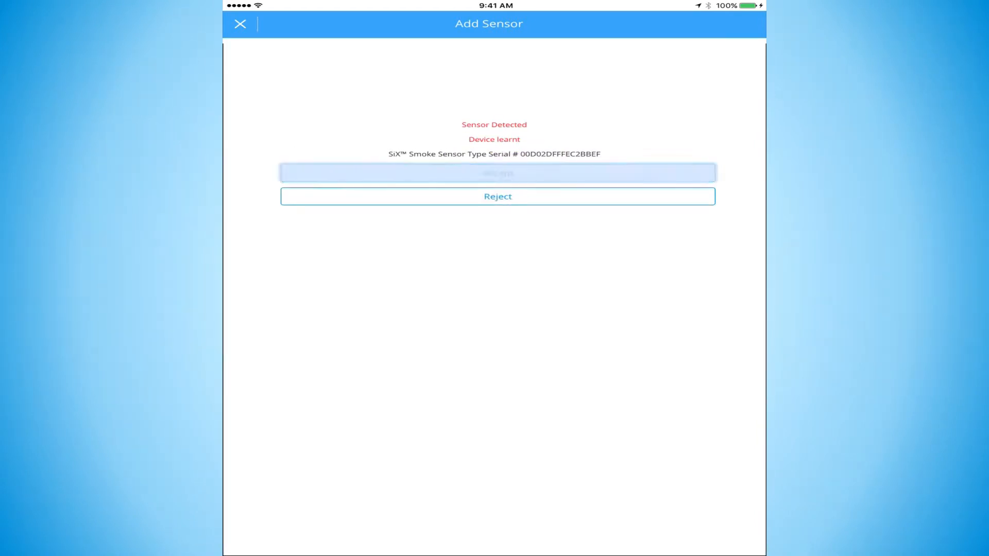
# - Accept the second SiX Smoke sensor as zone 8 and start its description with 'Ha'
pyautogui.click(497, 173)
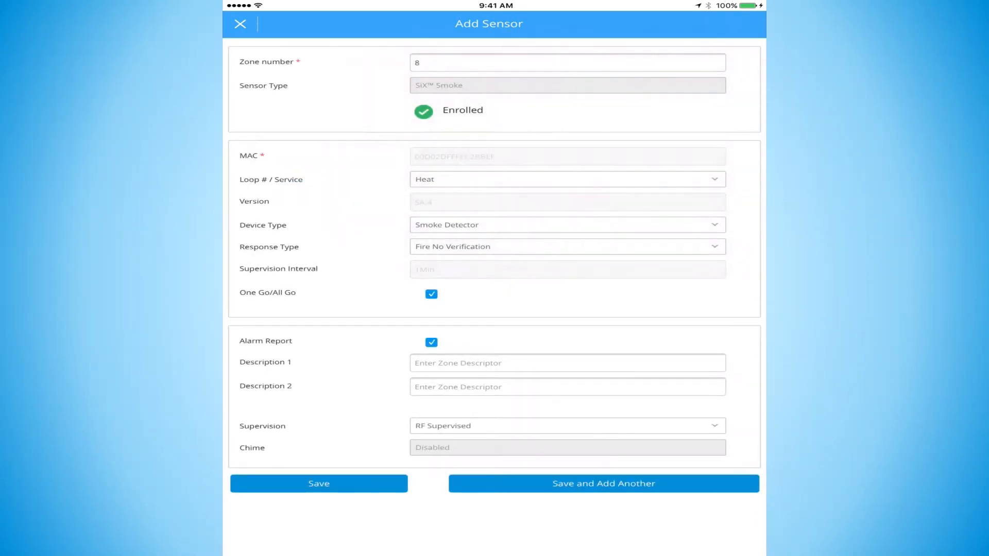
pyautogui.click(569, 364)
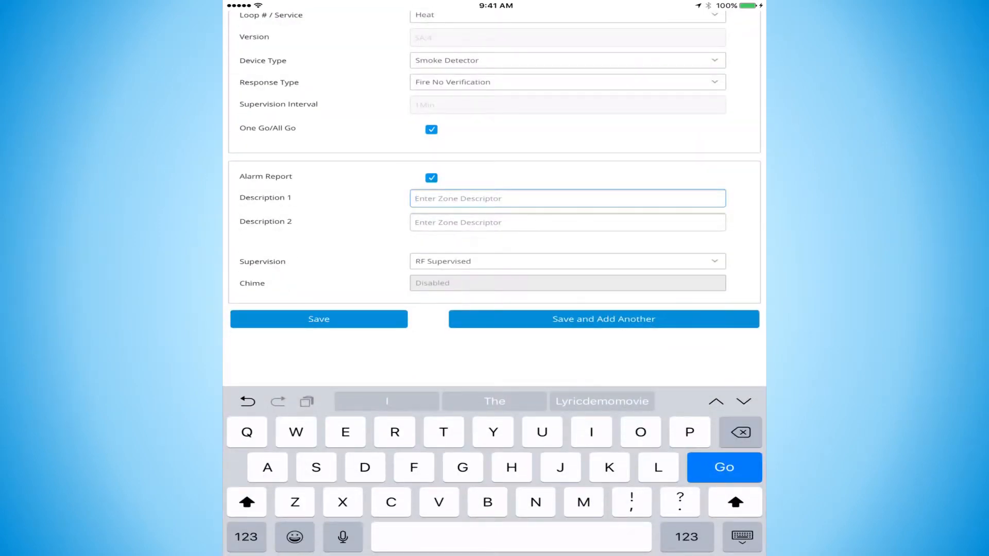
pyautogui.write('Hallway')
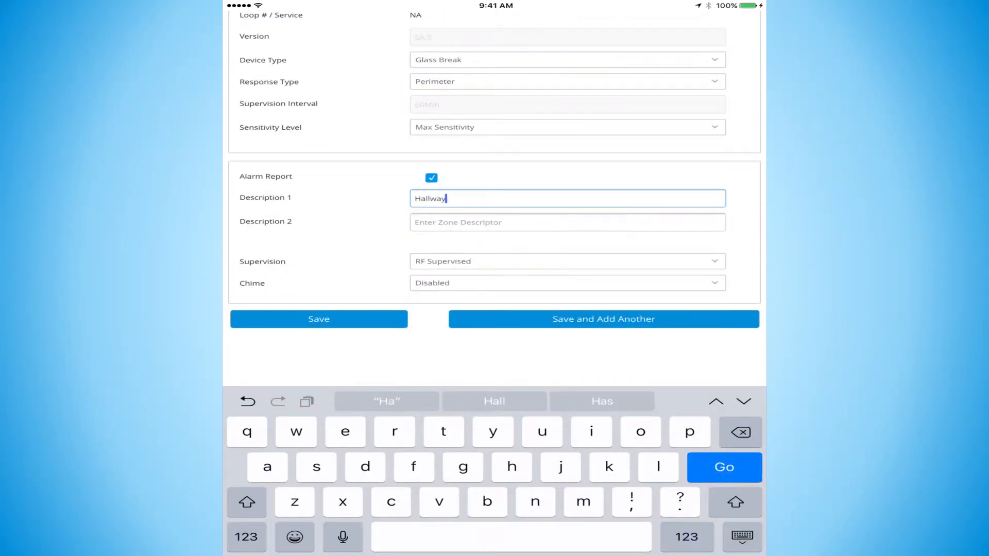
# - Save the Hallway glass break sensor and add another device
pyautogui.click(319, 319)
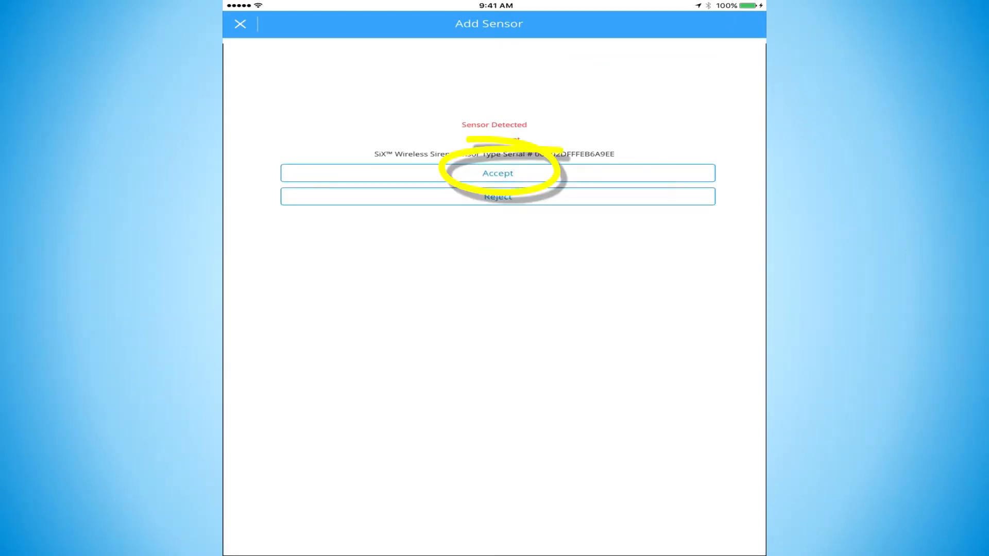
# - Accept the SiX Wireless Siren, describe it as Living Room, and save to add another
pyautogui.click(498, 173)
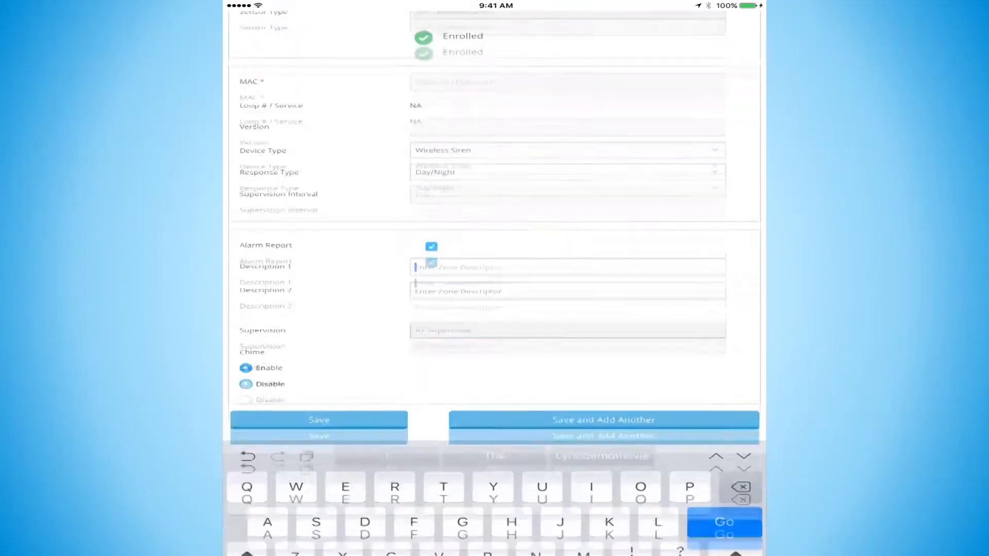
pyautogui.write('Living Room')
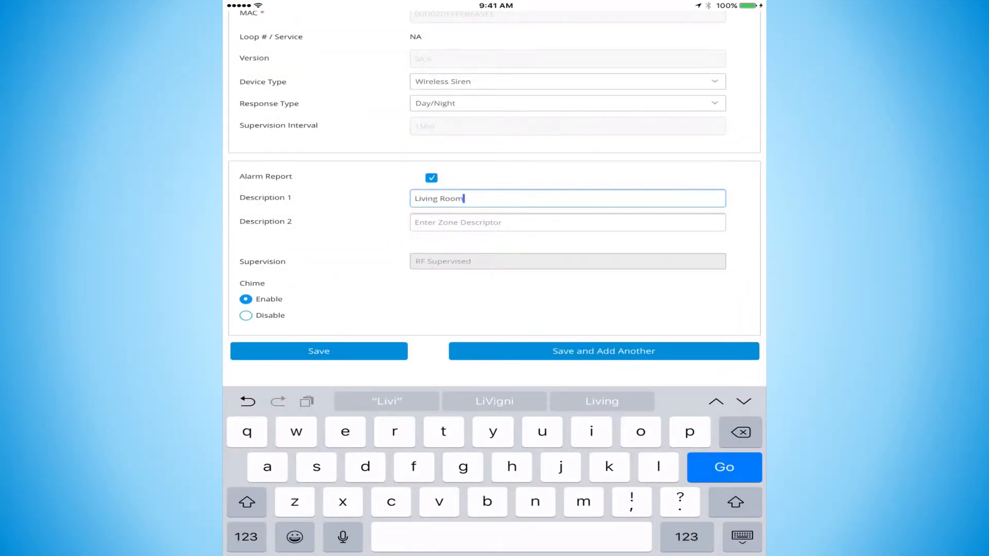
pyautogui.click(319, 351)
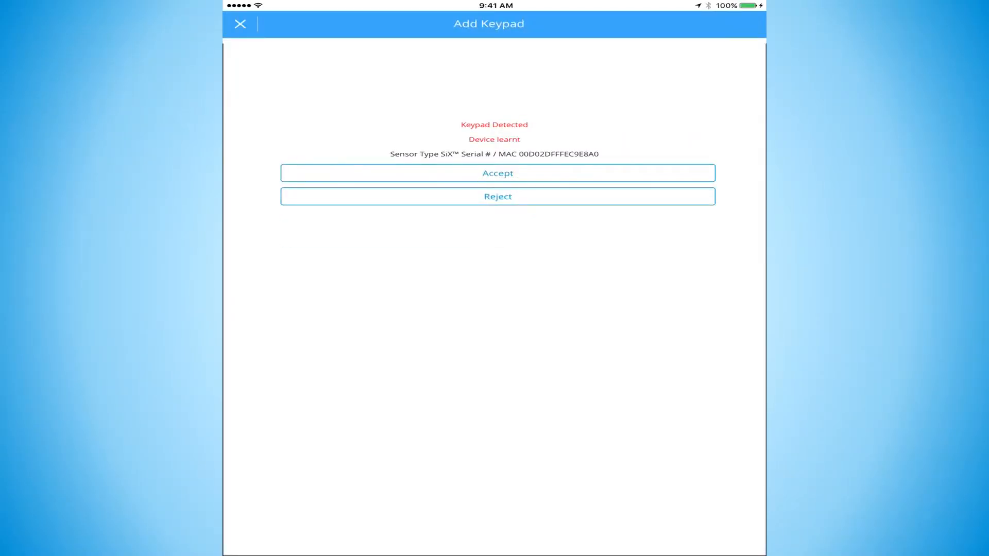
# - Accept the SiX keypad as zone 850 with descriptions Kitchen and Keypad, and save
pyautogui.click(498, 173)
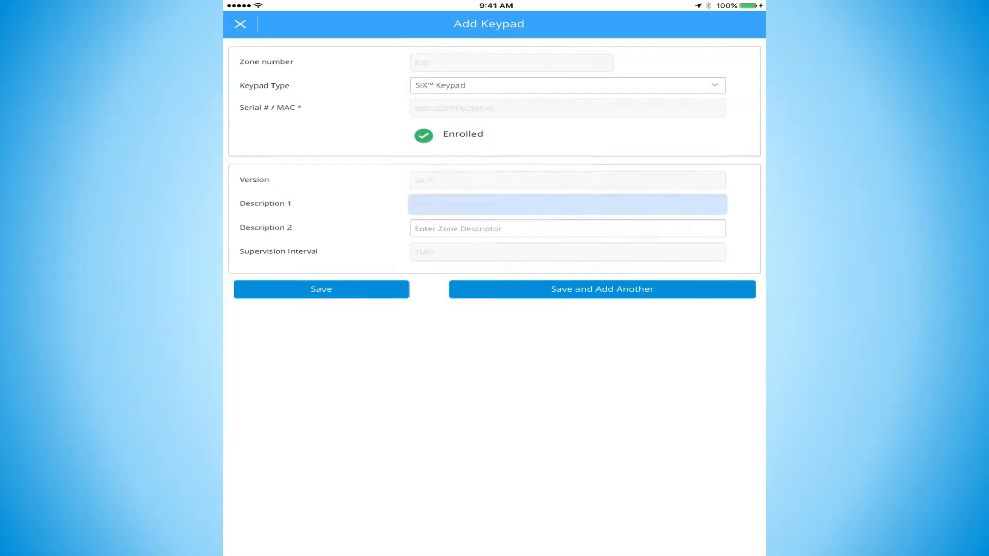
pyautogui.write('Kitchen')
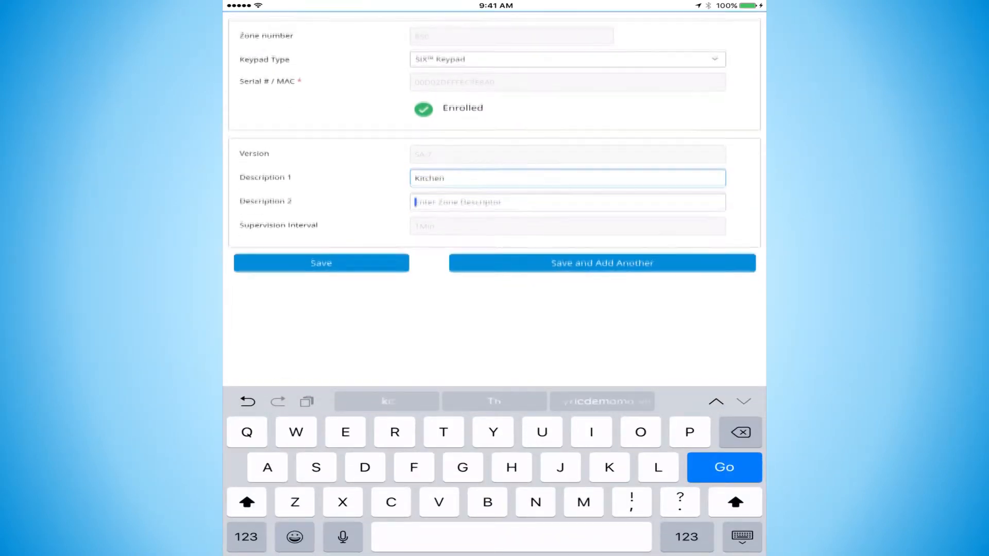
pyautogui.write('Keypad')
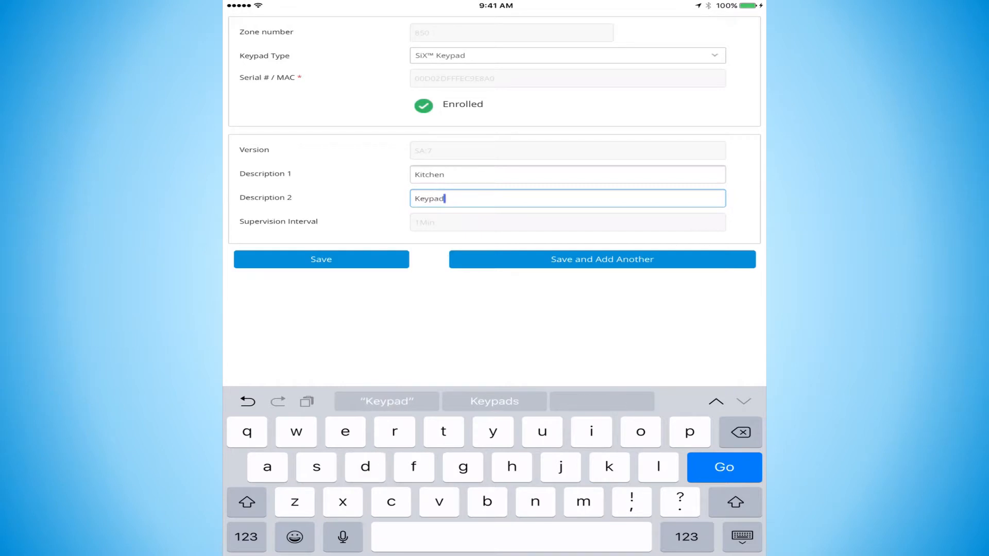
pyautogui.click(321, 259)
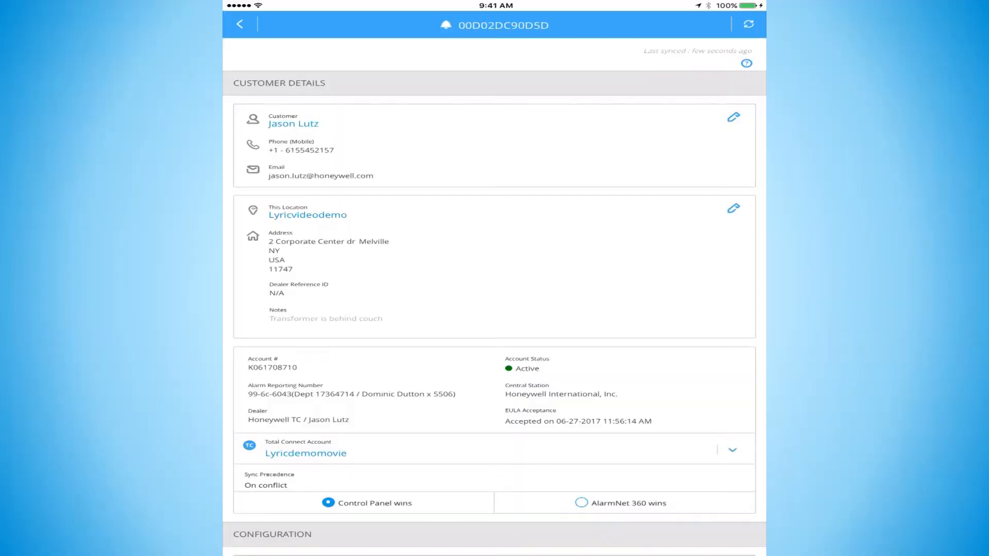
# - Open the panel's System settings, scroll through them without changes, and go back
pyautogui.scroll(-3)
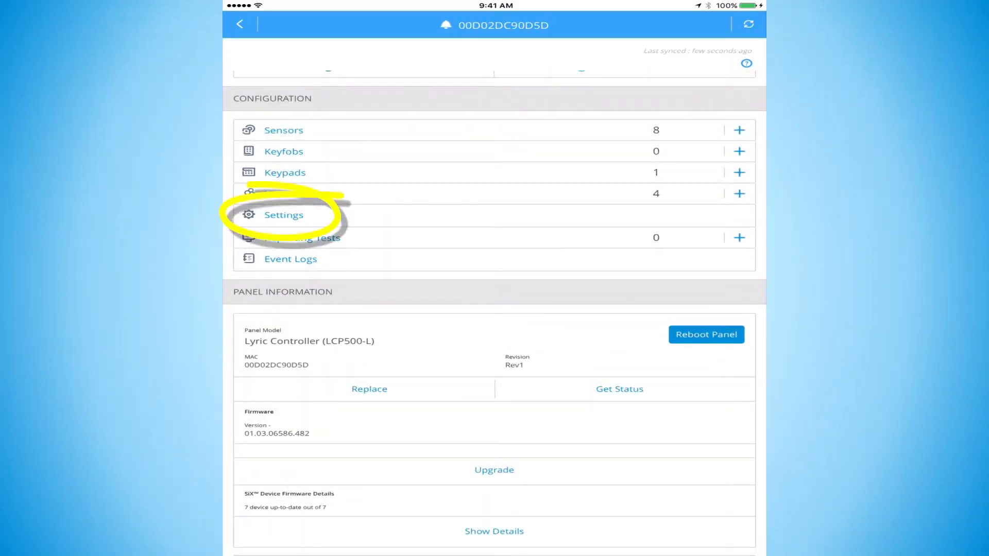
pyautogui.click(283, 215)
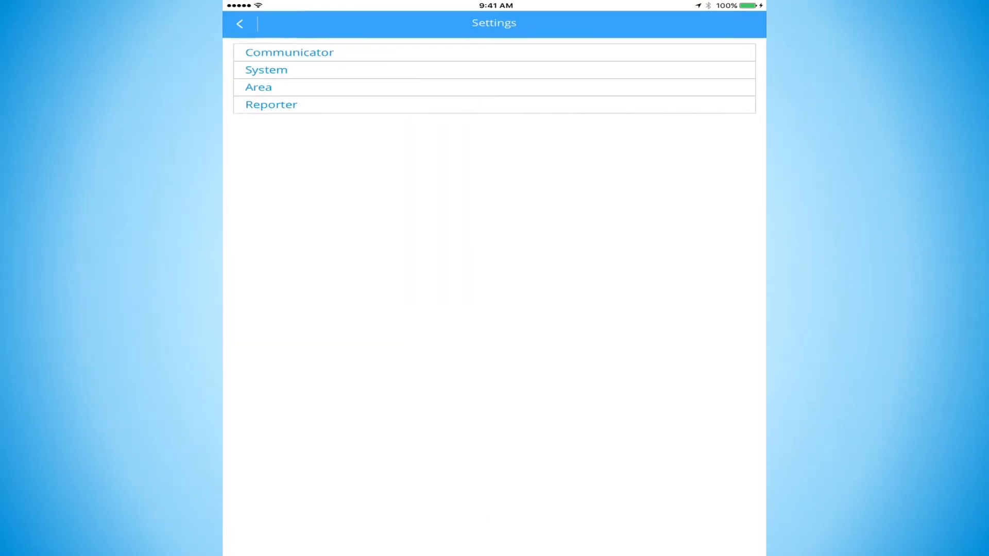
pyautogui.click(265, 69)
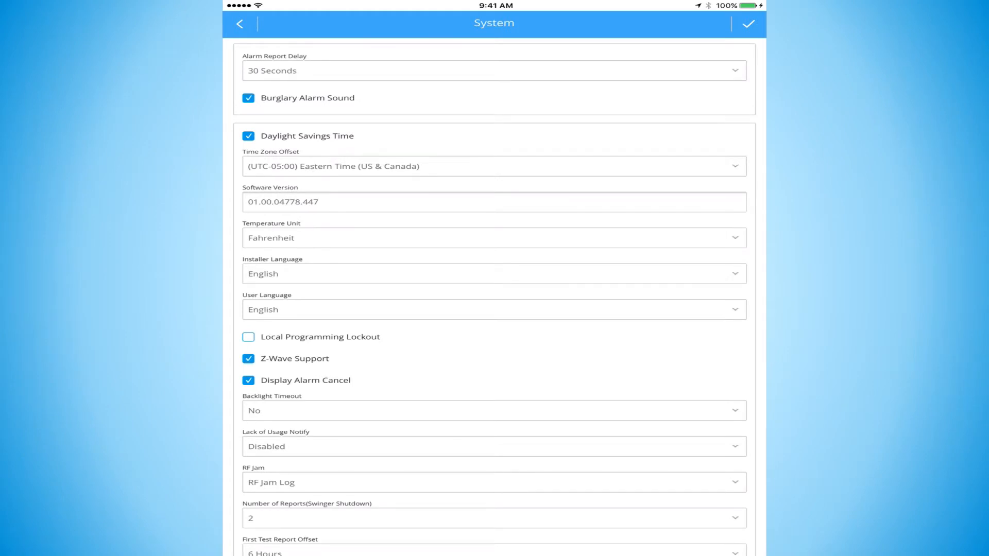
pyautogui.scroll(-3)
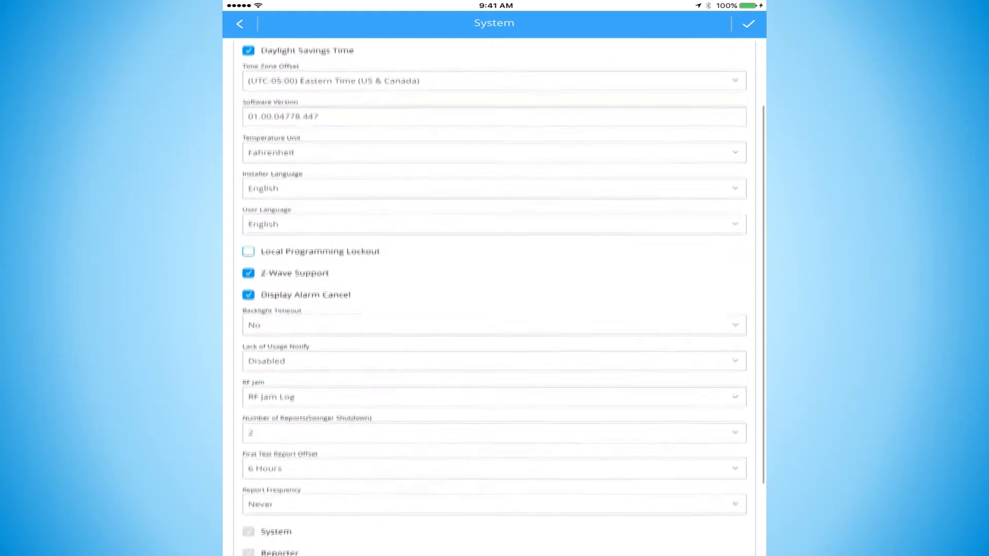
pyautogui.scroll(-3)
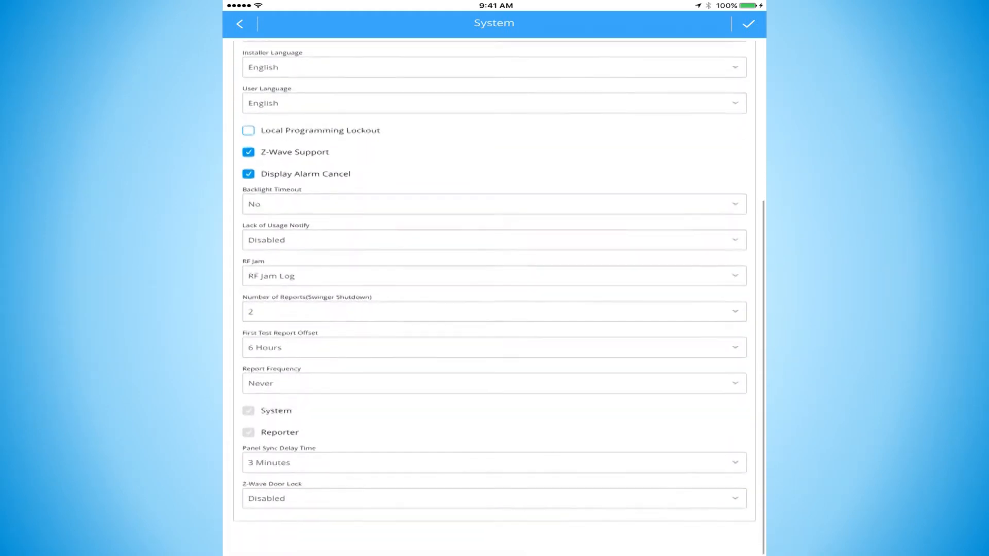
pyautogui.click(239, 24)
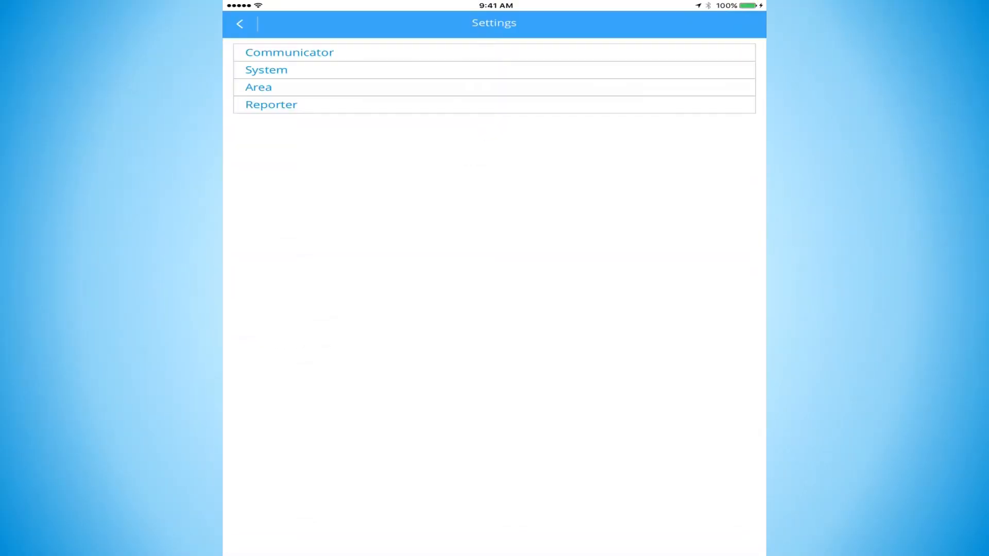
# - Review the Area entry/exit delays and arming options, then return to the overview
pyautogui.click(258, 86)
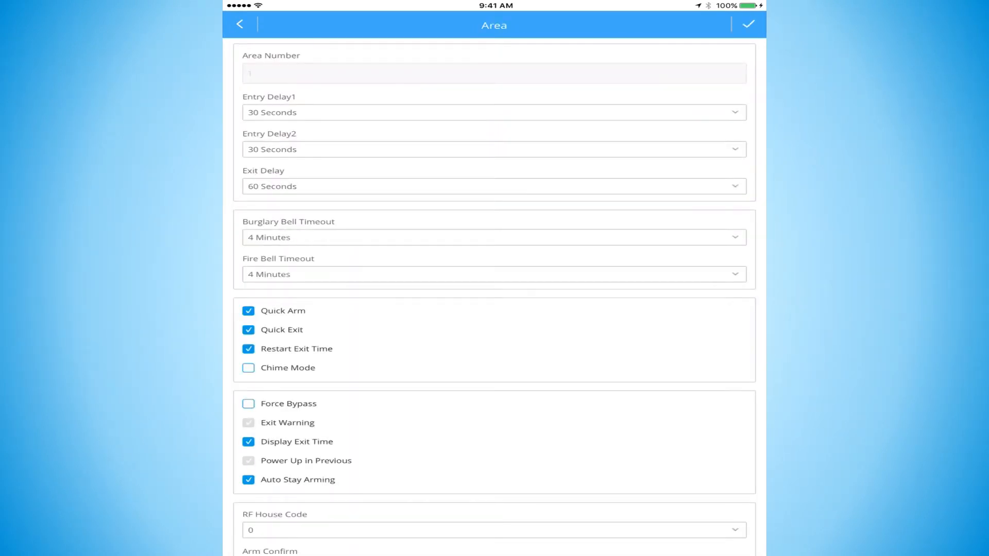
pyautogui.scroll(-3)
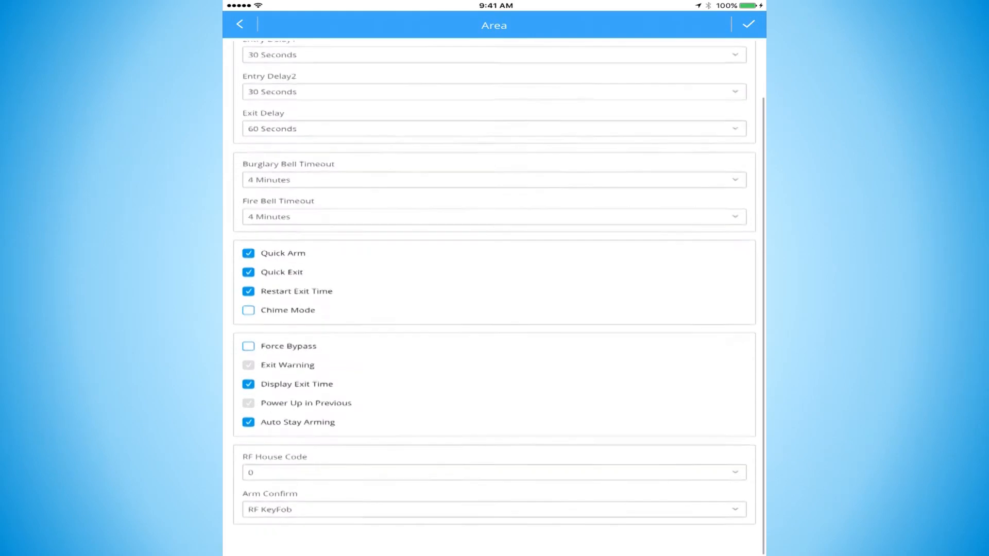
pyautogui.scroll(-3)
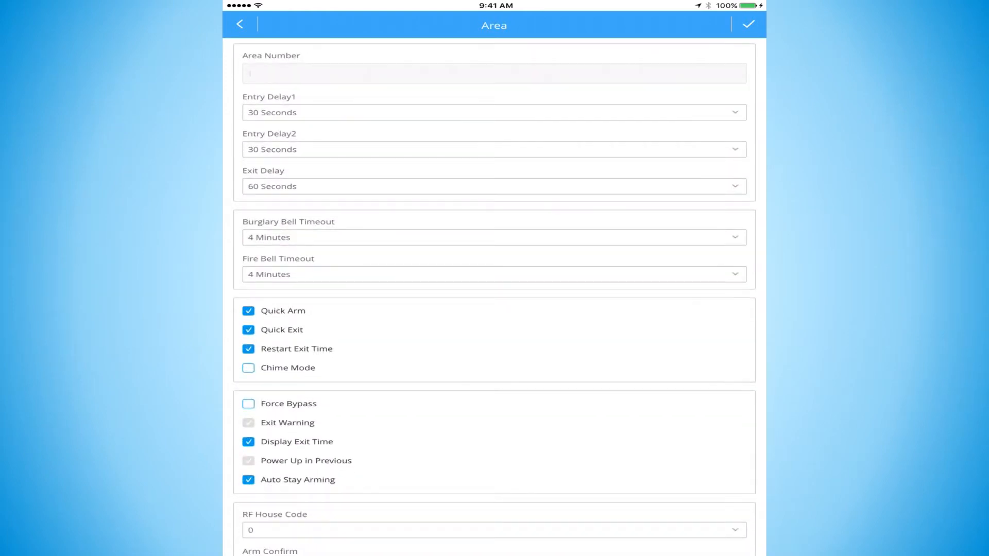
pyautogui.click(240, 24)
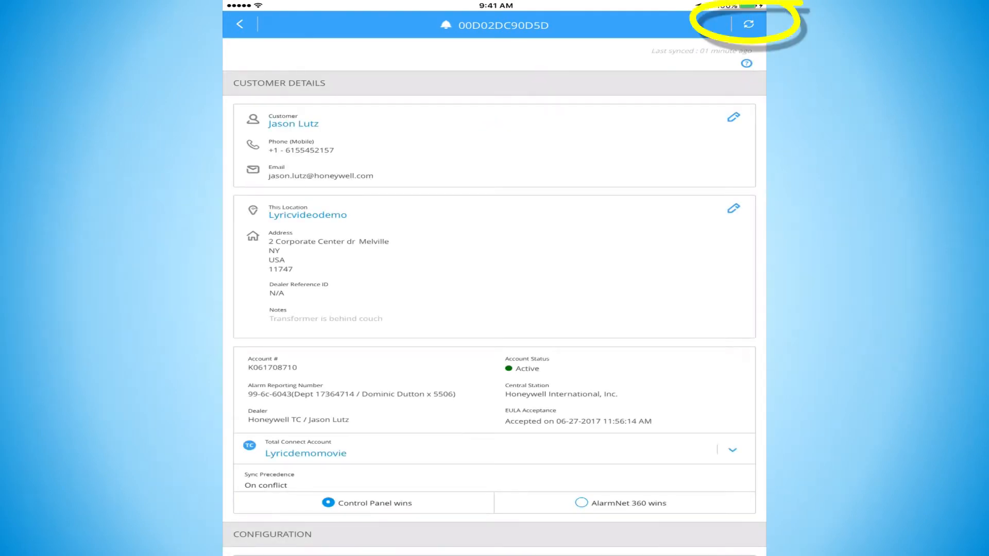
# - Sync only the changed values to panel 00D02DC90D5D and return to the account overview
pyautogui.click(750, 23)
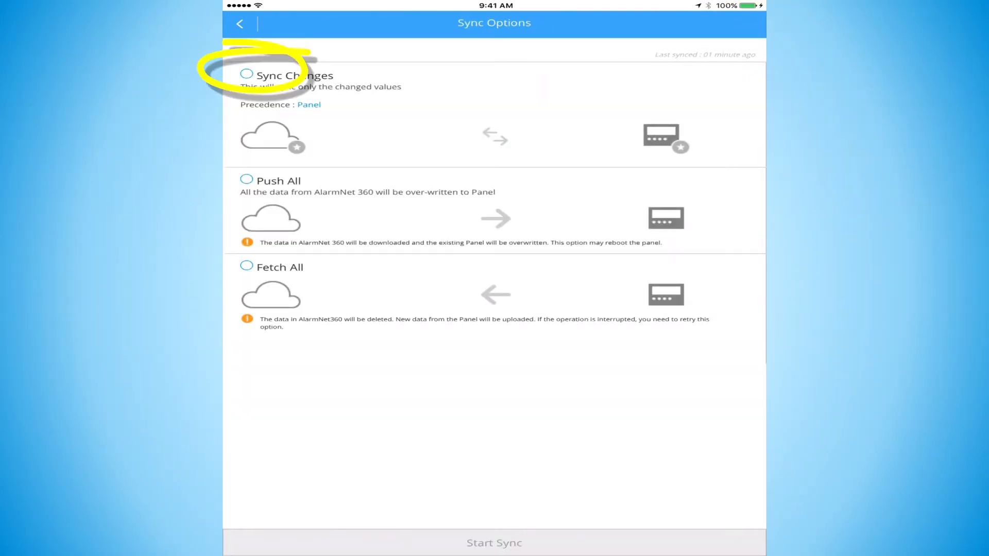
pyautogui.click(493, 543)
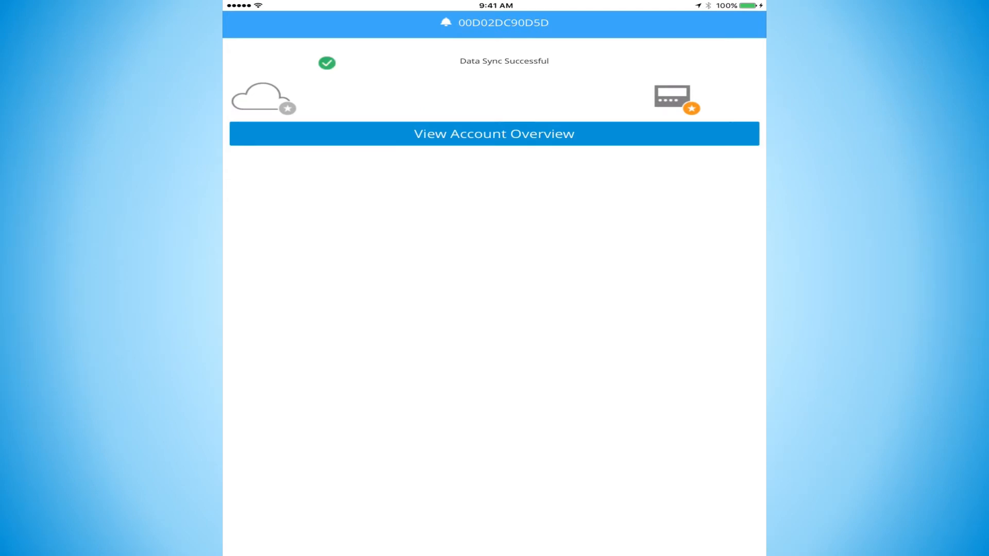
pyautogui.click(493, 133)
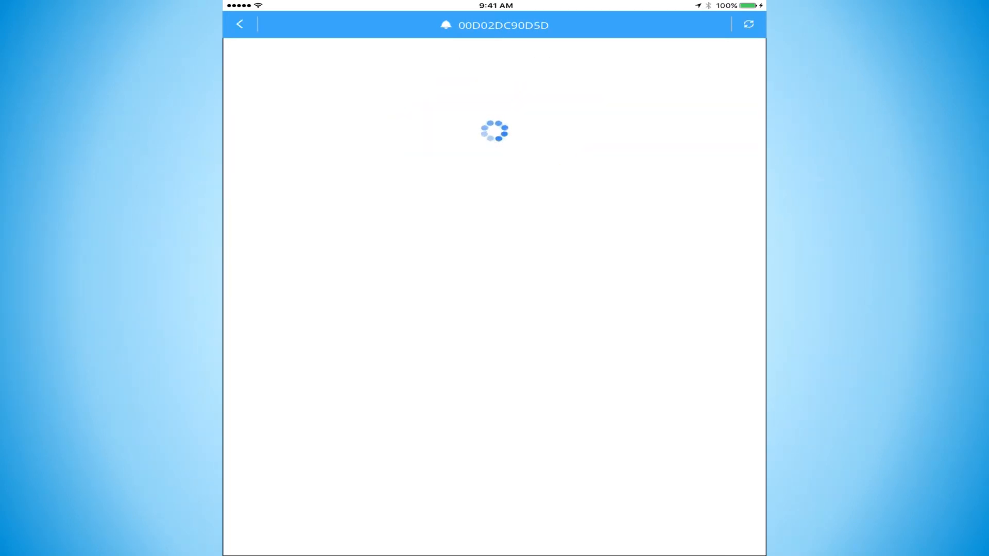